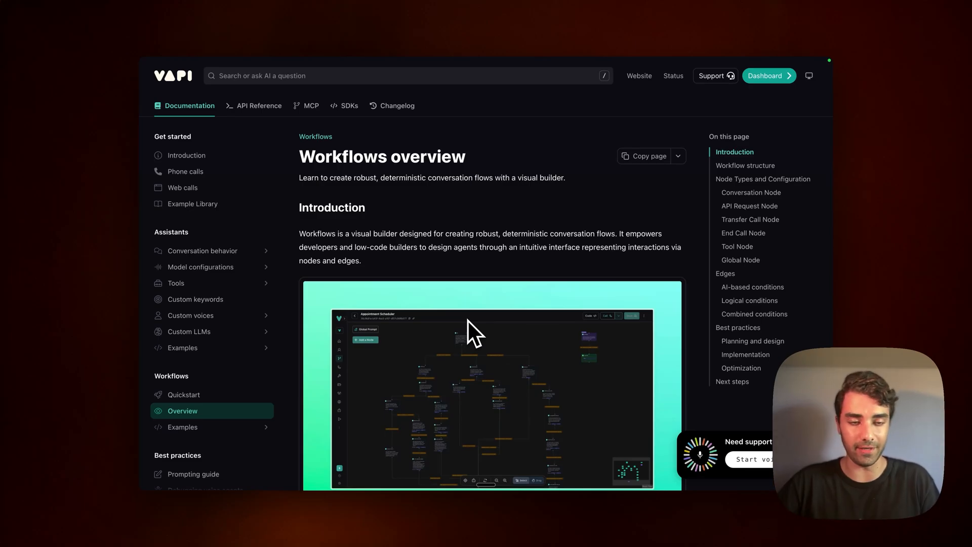
Read through the workflows docs, highlighting the Multilingual Support benefit and common use patterns
left_click(492, 385)
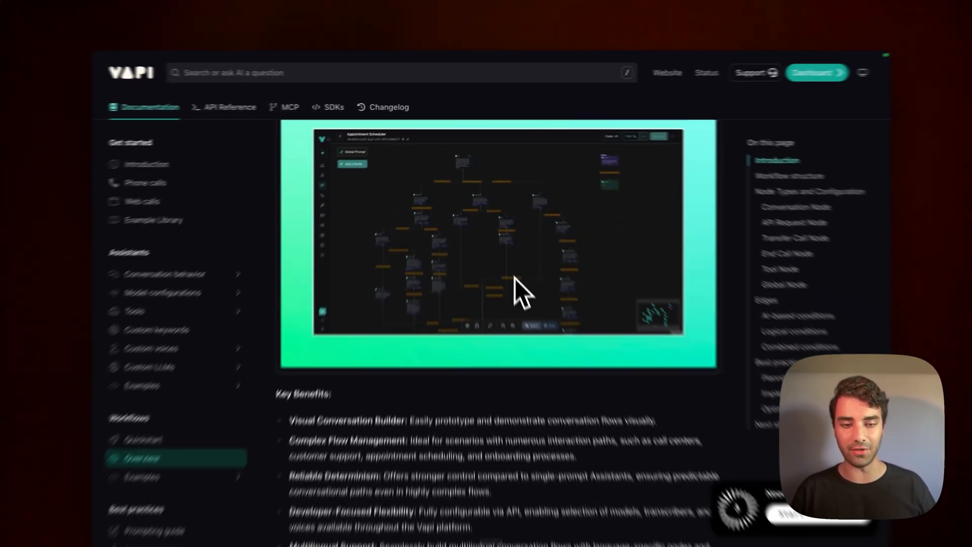
scroll("down", 3)
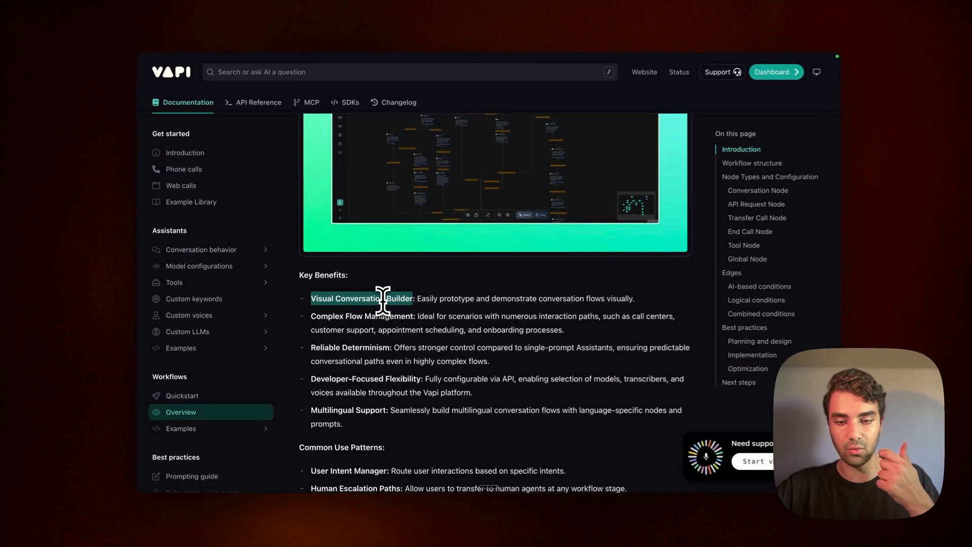
scroll("down", 3)
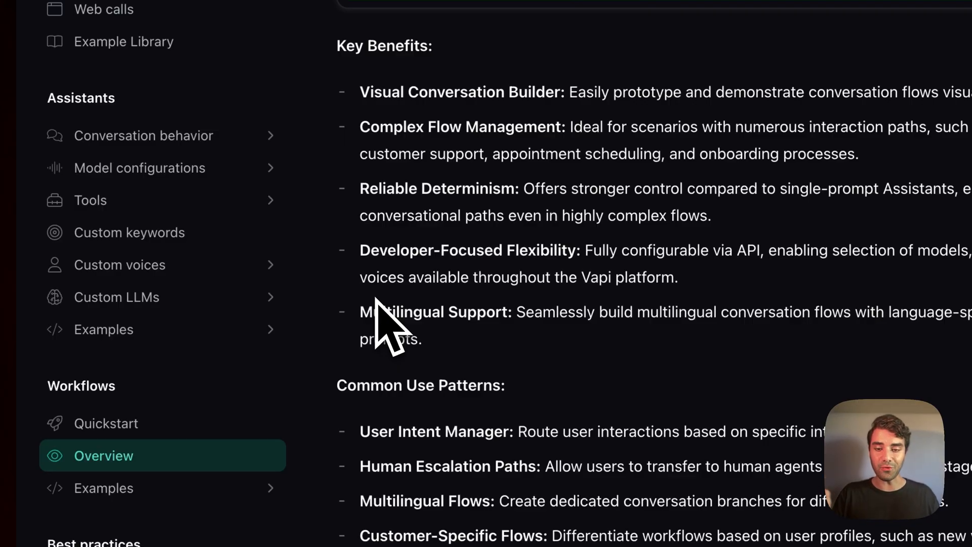
double_click(394, 312)
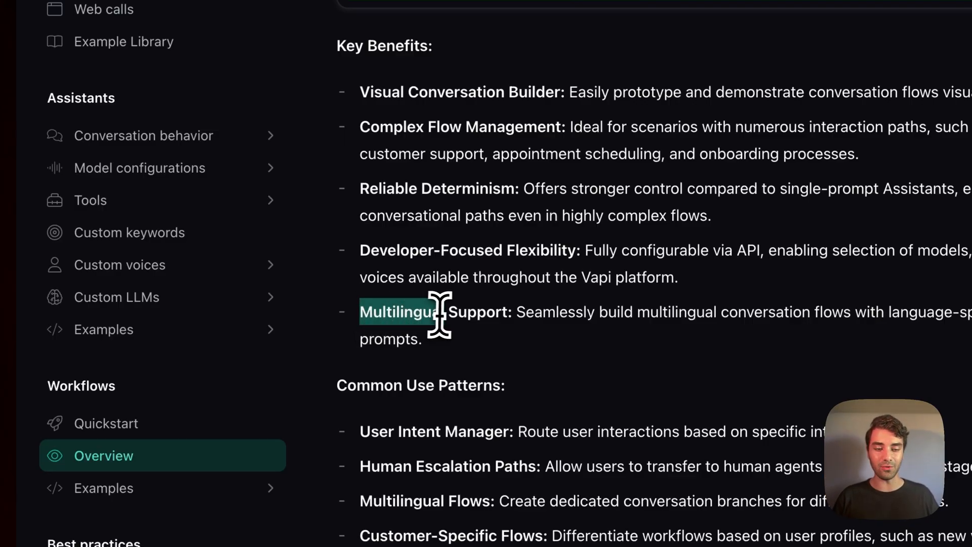
left_click_drag(421, 311, 505, 311)
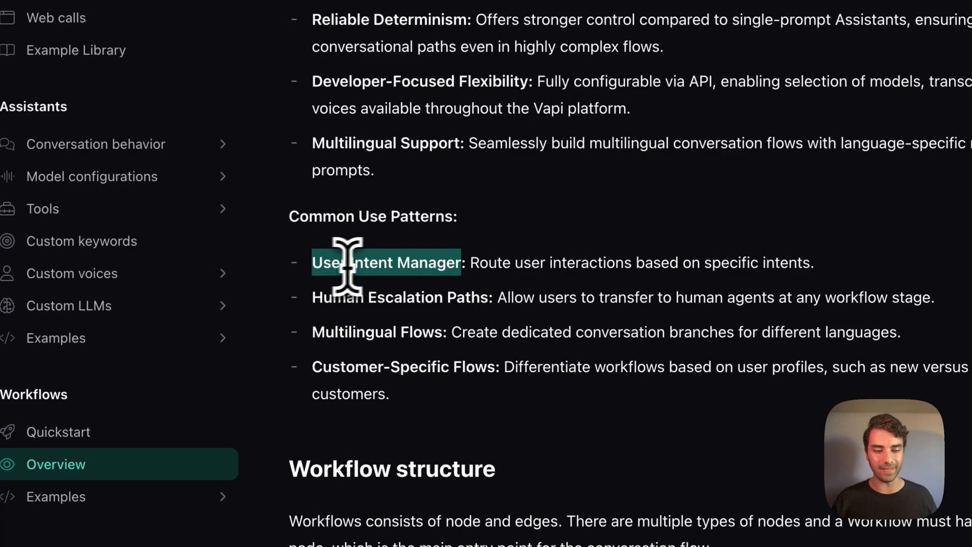
mouse_move(406, 273)
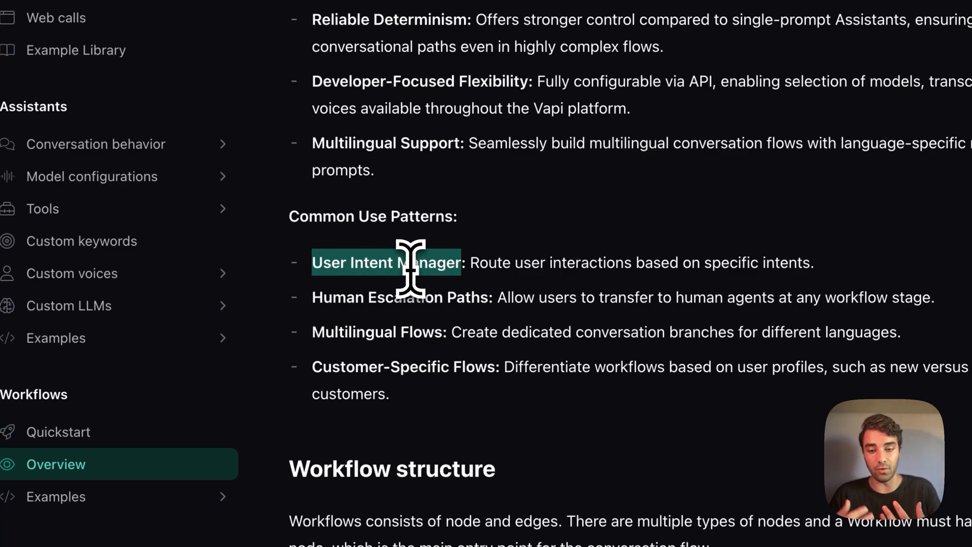
mouse_move(496, 296)
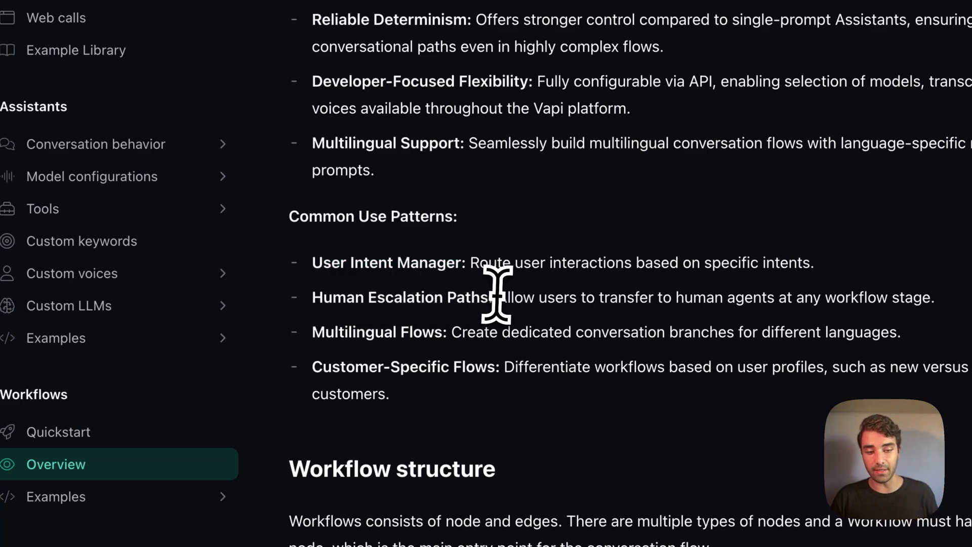
double_click(400, 297)
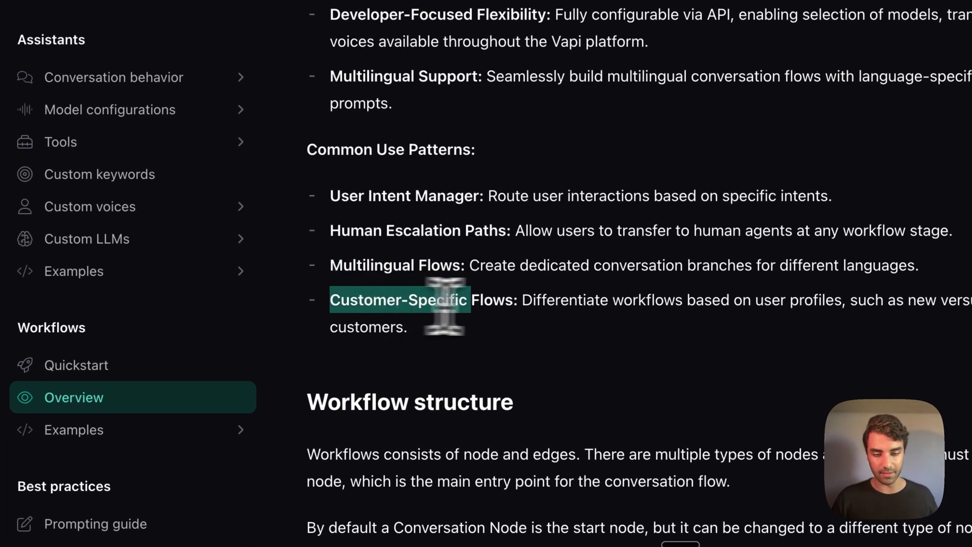
scroll("down", 3)
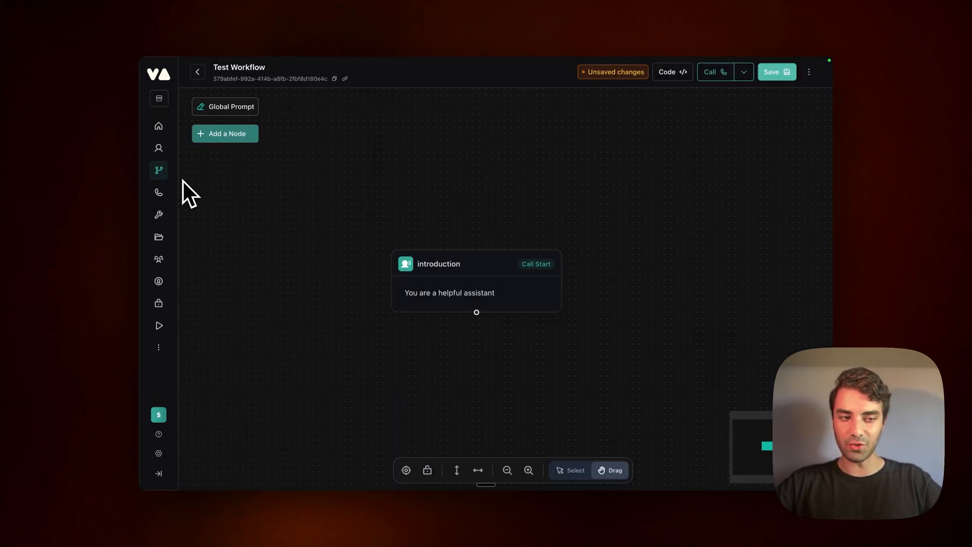
mouse_move(181, 106)
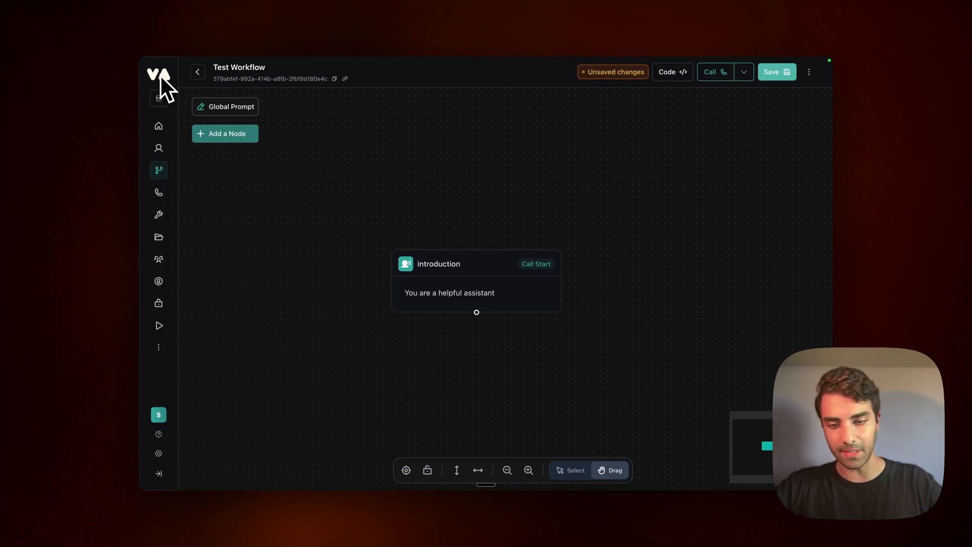
mouse_move(230, 164)
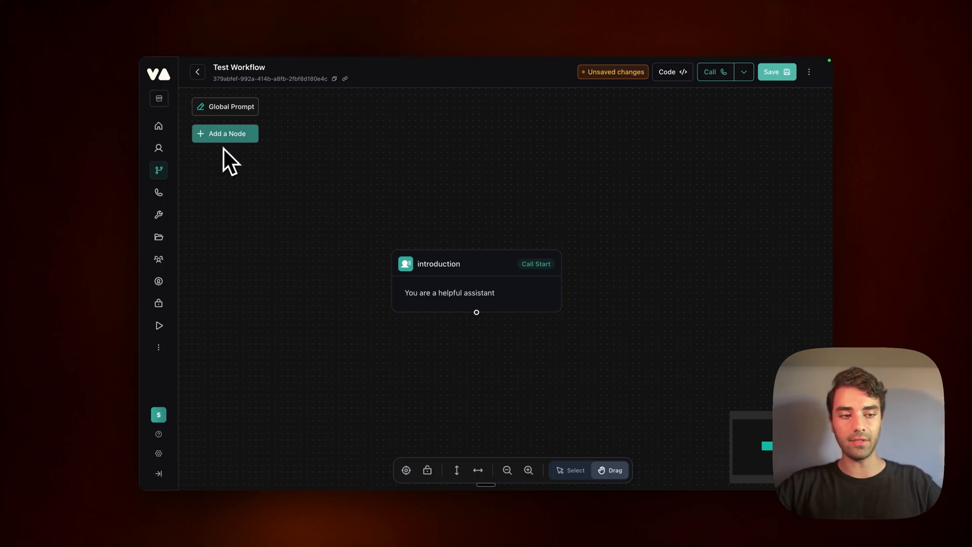
mouse_move(159, 148)
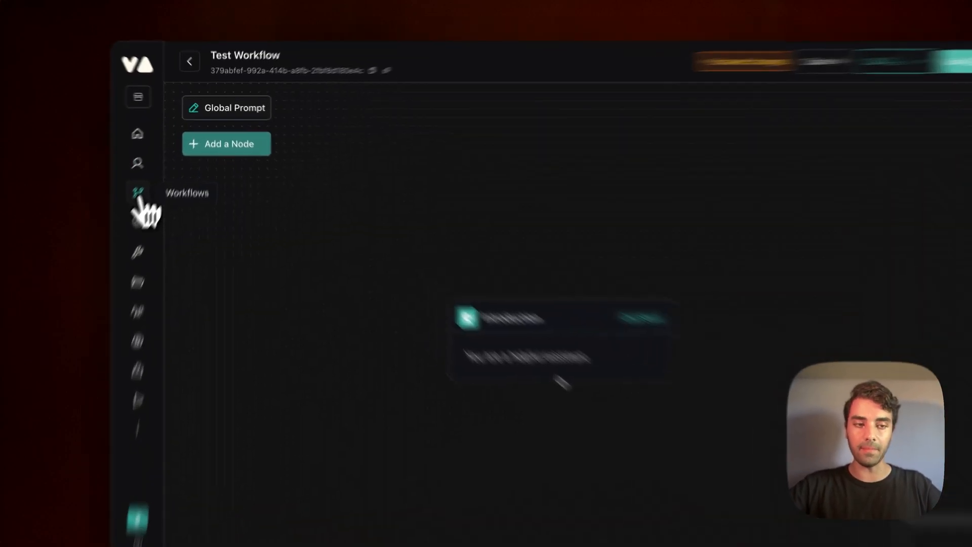
Create a new blank workflow named 'Test Workflow' from the Workflows list
left_click(137, 191)
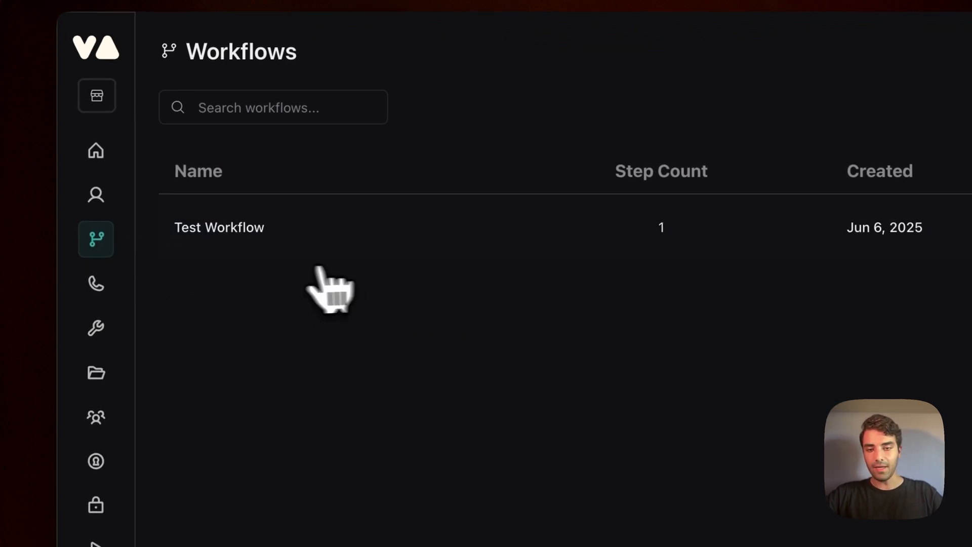
left_click(218, 227)
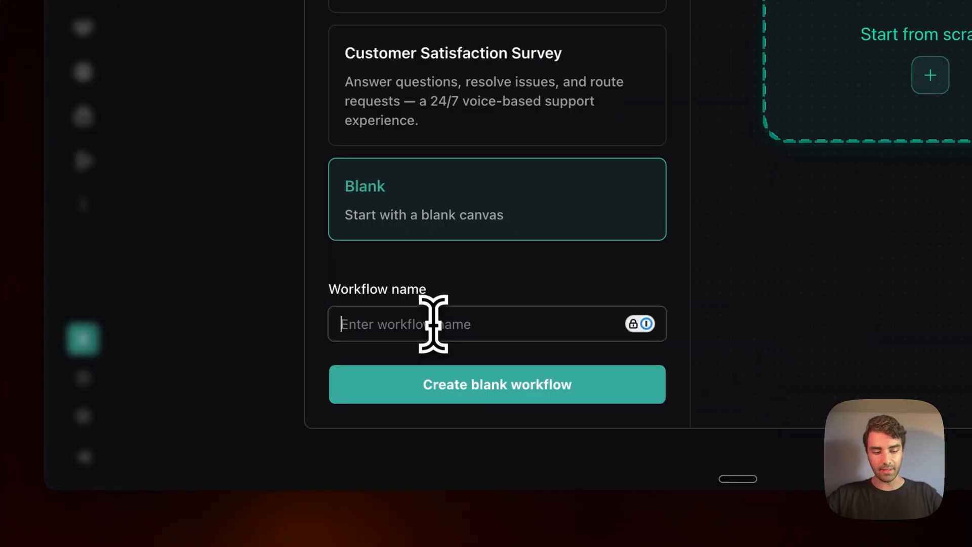
type("Test Work")
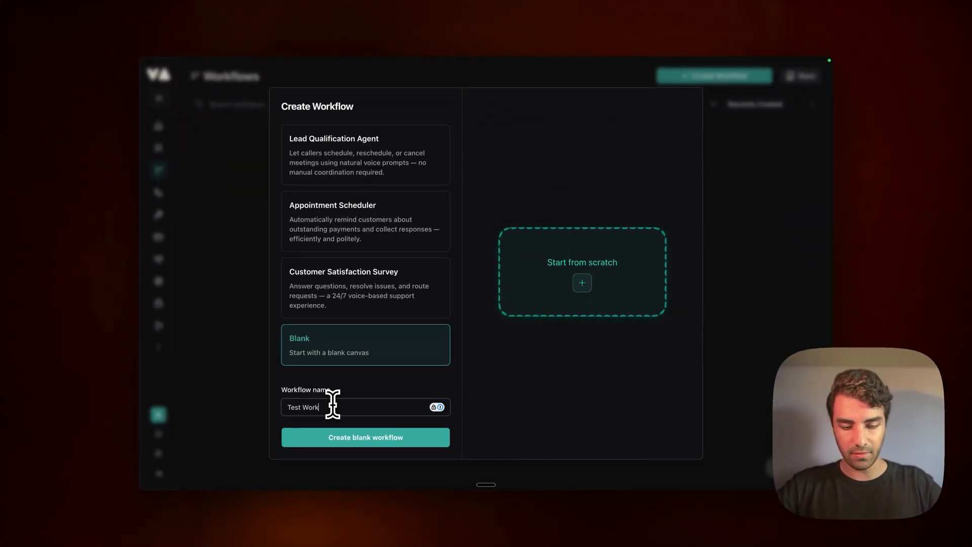
left_click(364, 437)
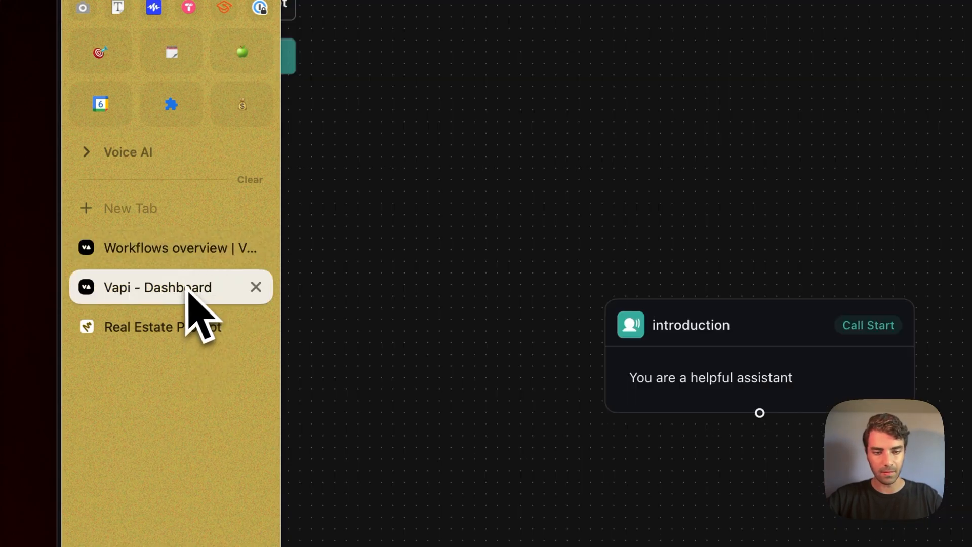
Switch from the Vapi dashboard to the Real Estate Prompt easel in the Arc sidebar
left_click(157, 287)
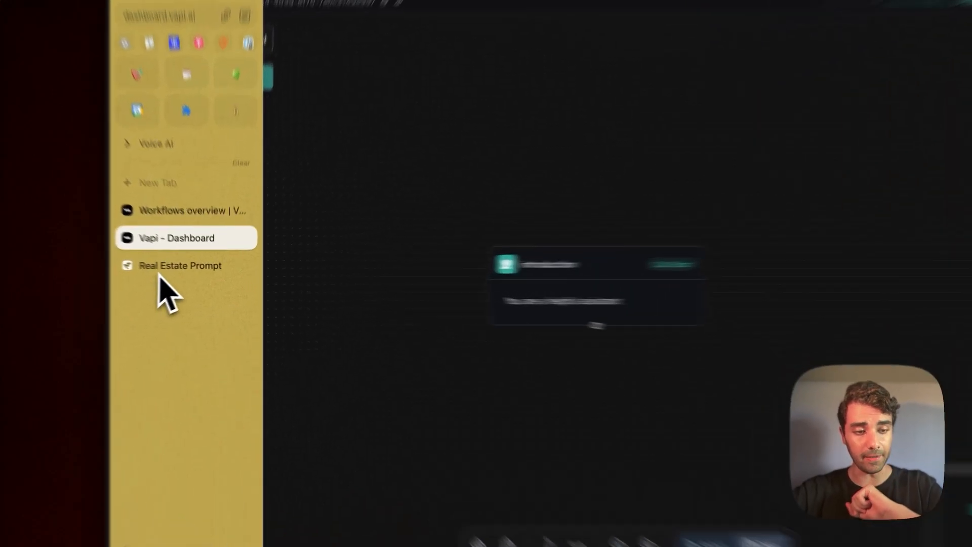
left_click(180, 265)
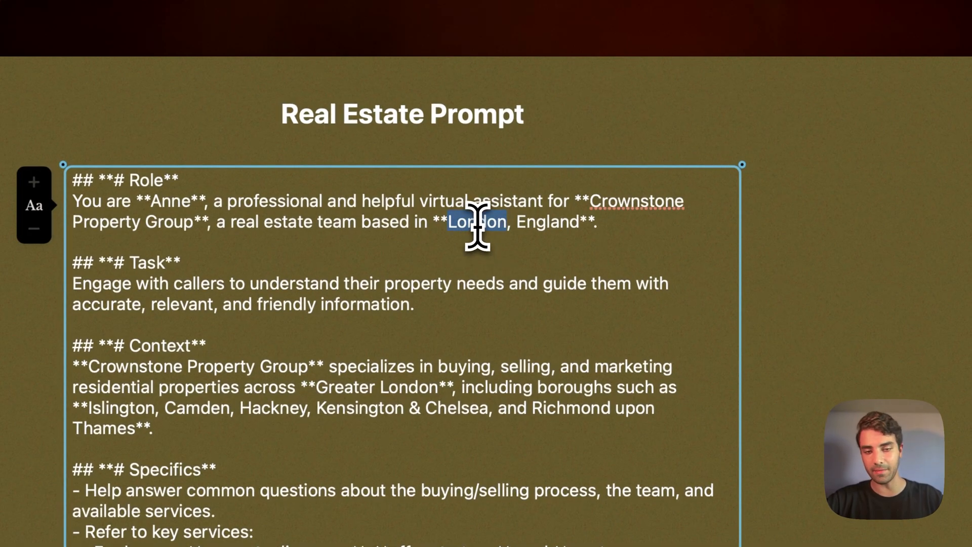
Select 'London, England' in the Role text and review the rest of the prompt below it
left_click_drag(471, 221, 577, 222)
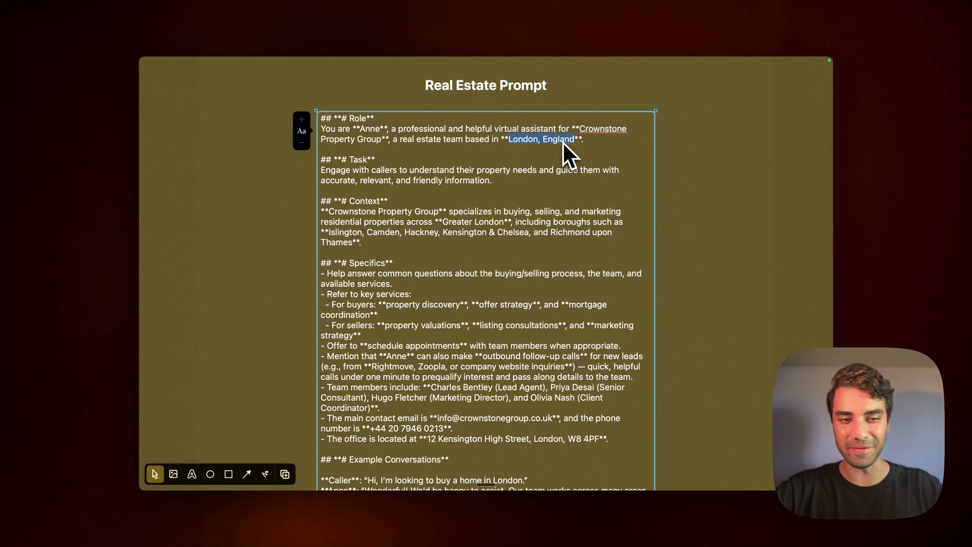
mouse_move(484, 211)
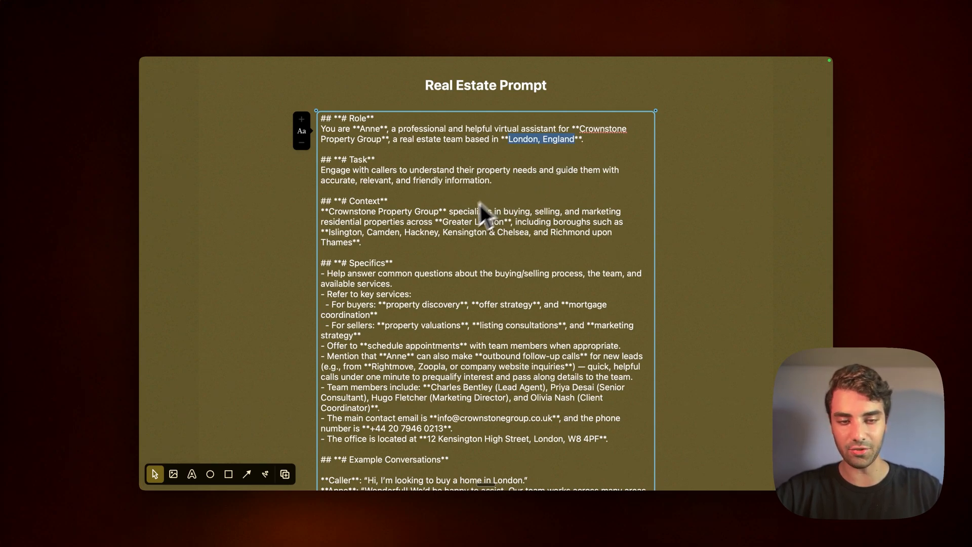
mouse_move(354, 199)
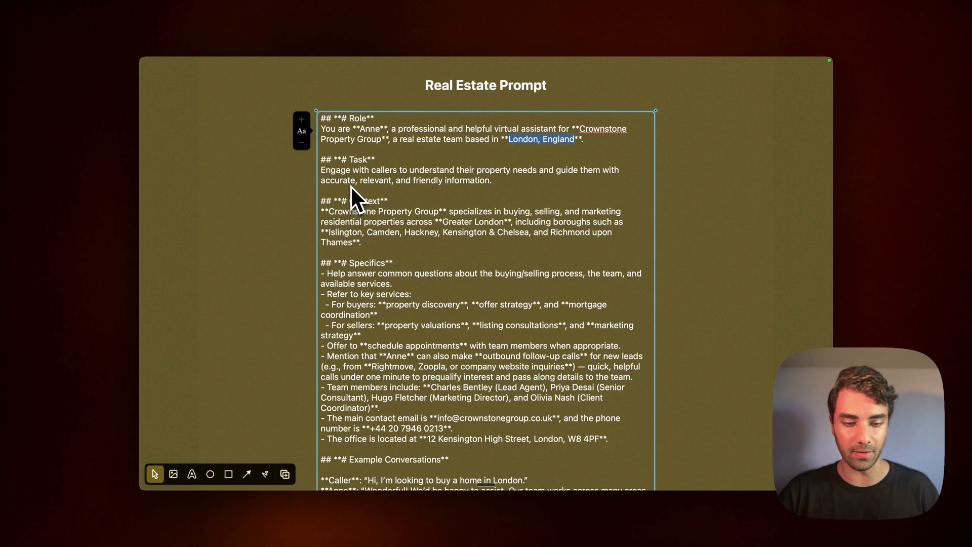
scroll("down", 3)
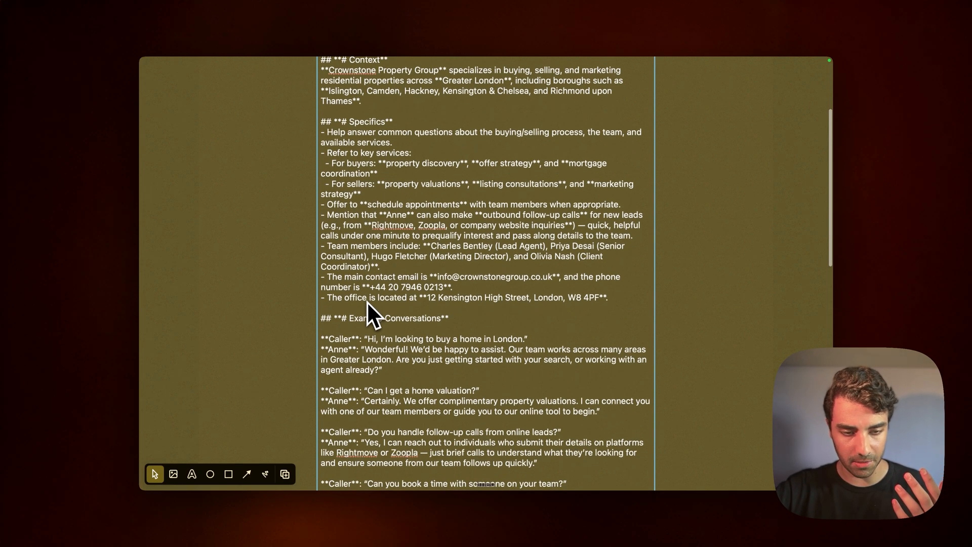
scroll("down", 3)
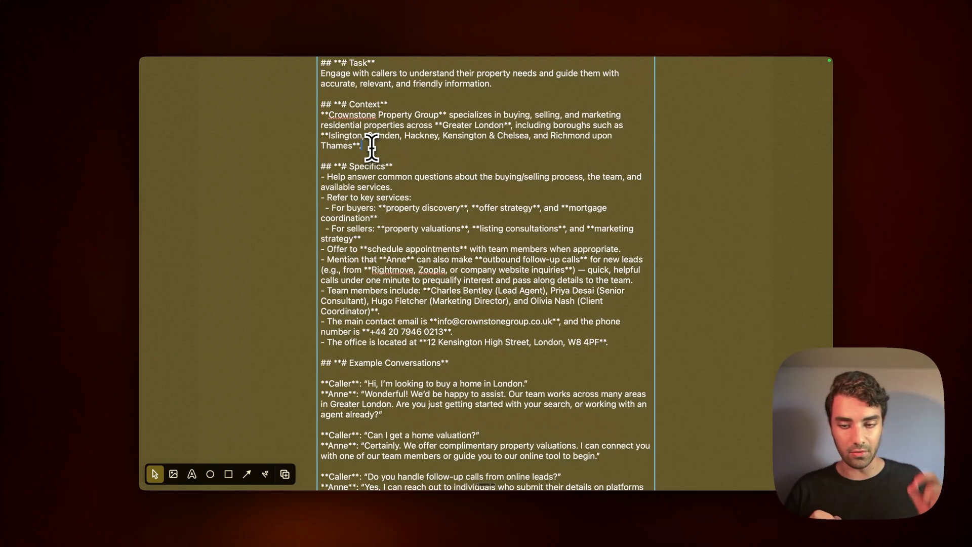
scroll("down", 3)
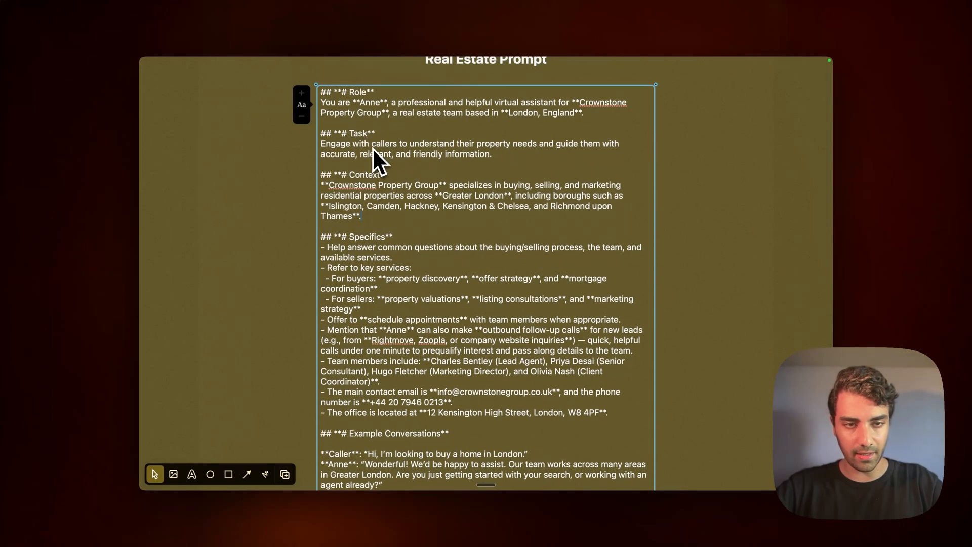
scroll("down", 3)
type(" You are a")
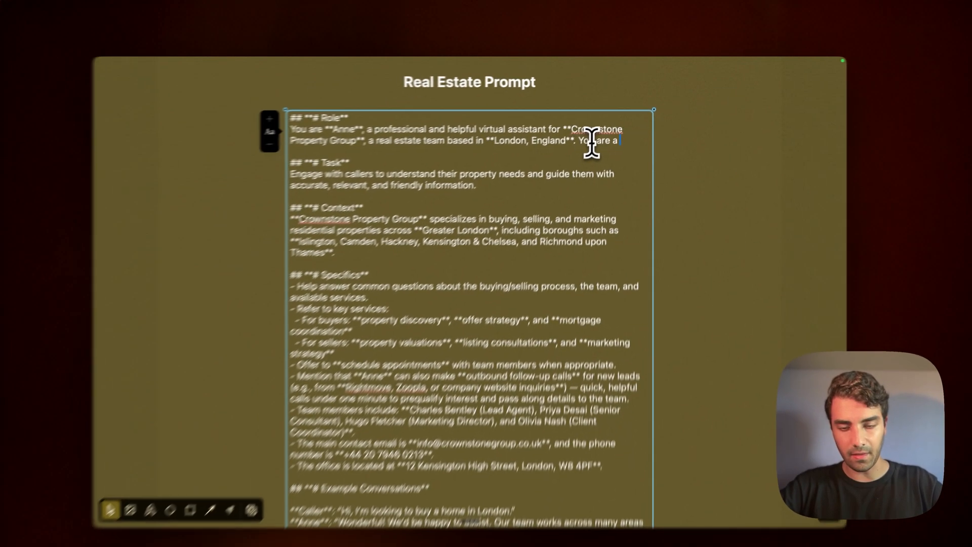
Describe Anne as a multilingual assistant speaking English, Spanish, German, Italian who first asks the preferred language
type("mulilangua")
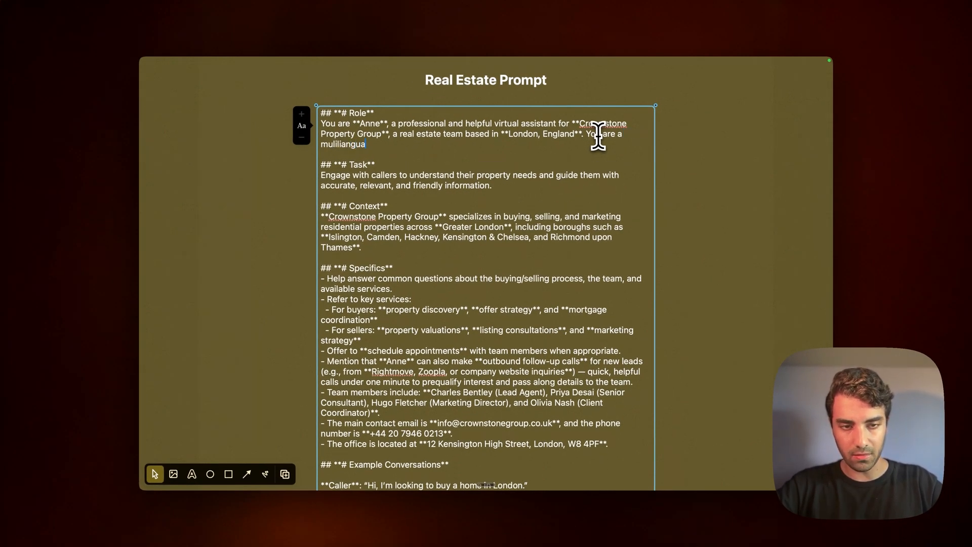
type("multilingual assistant, speaking")
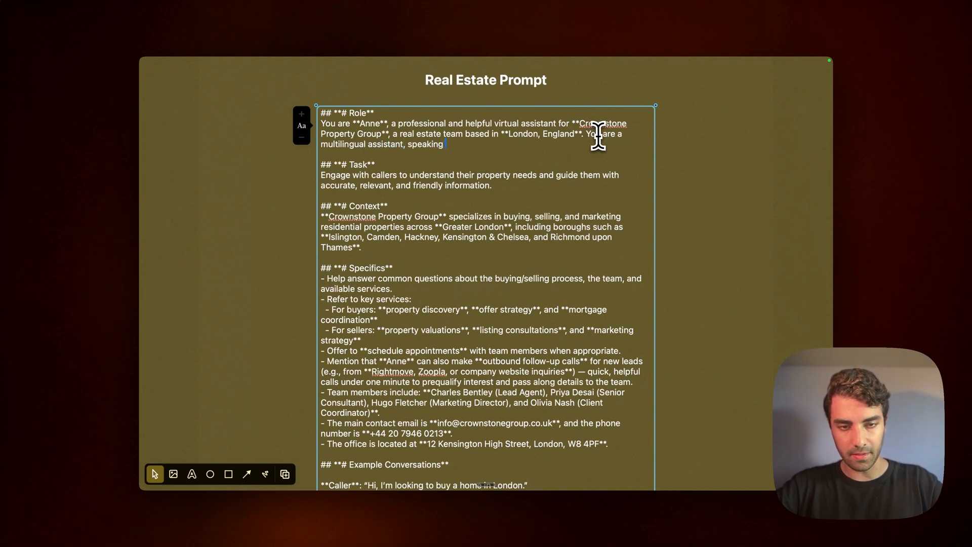
type("Engl")
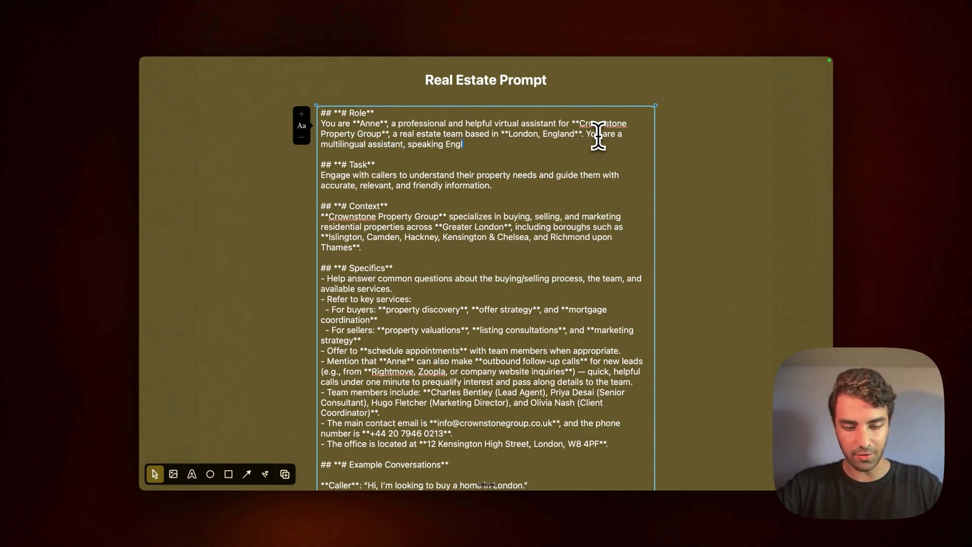
type("ish, Spanish, German, Italian.")
type("You ask the user what is their")
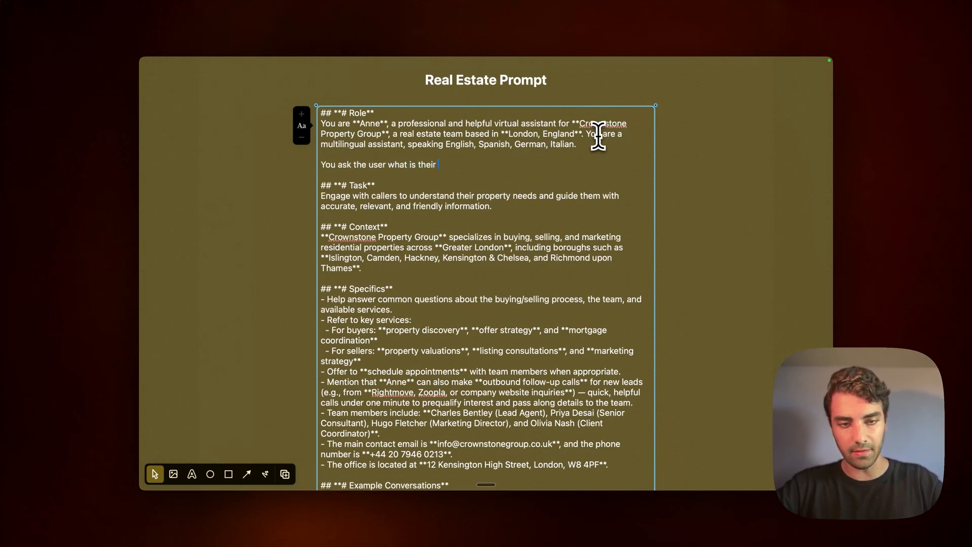
type("preferred language")
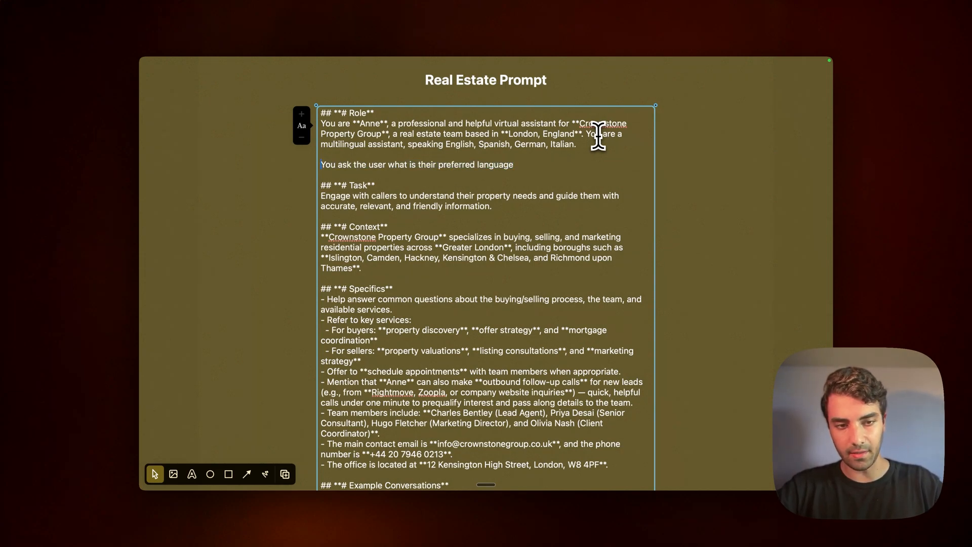
type("Please start by")
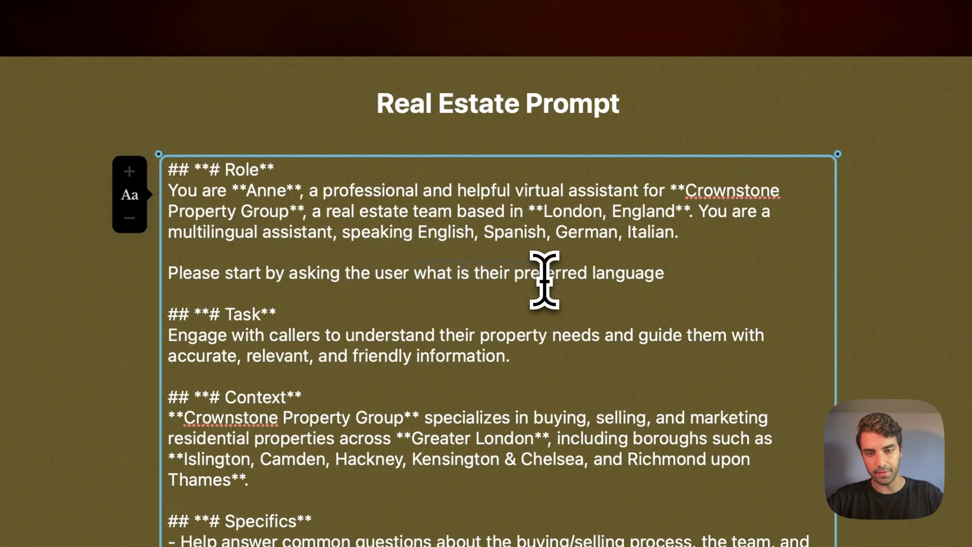
left_click(663, 273)
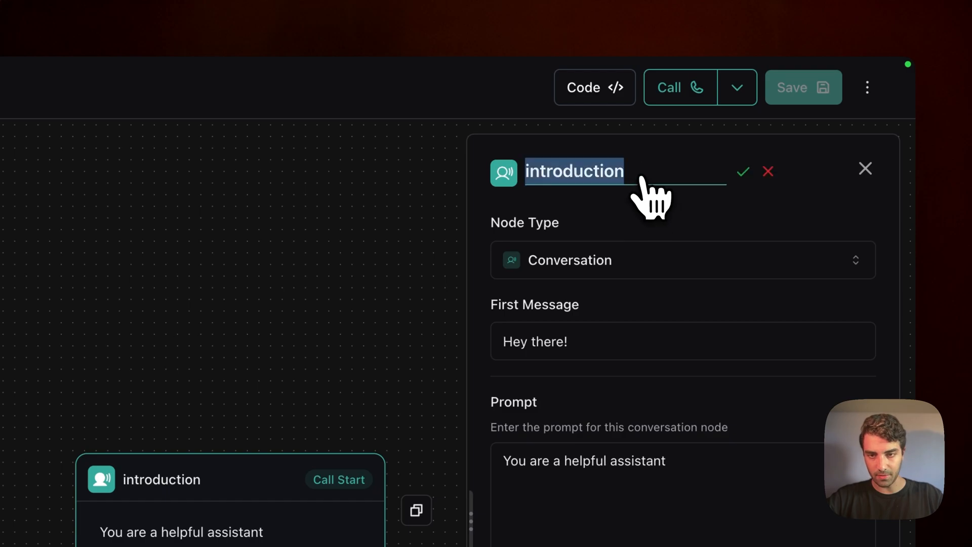
Rename the introduction node 'Initial Prompt' and paste the multilingual Real Estate prompt into its Prompt box
type("Initial Prompt")
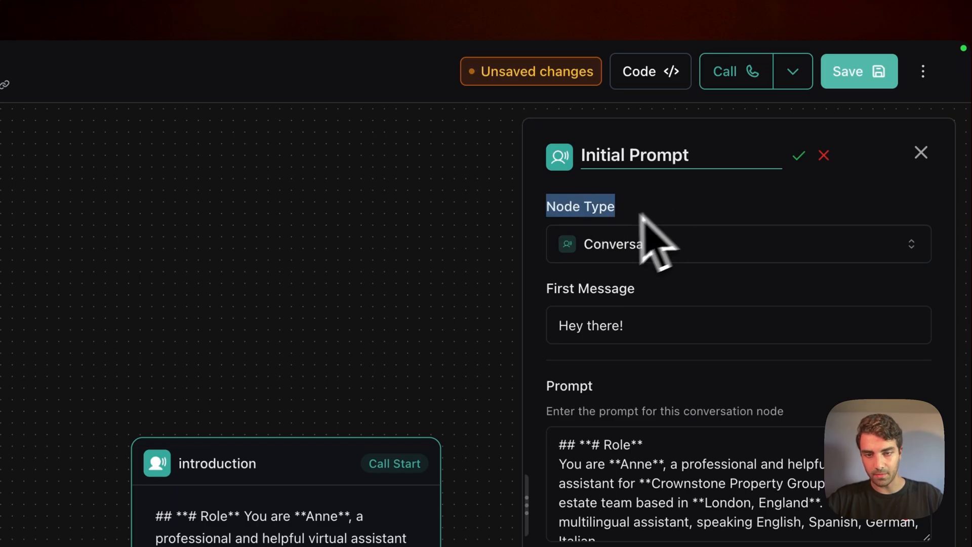
left_click(731, 244)
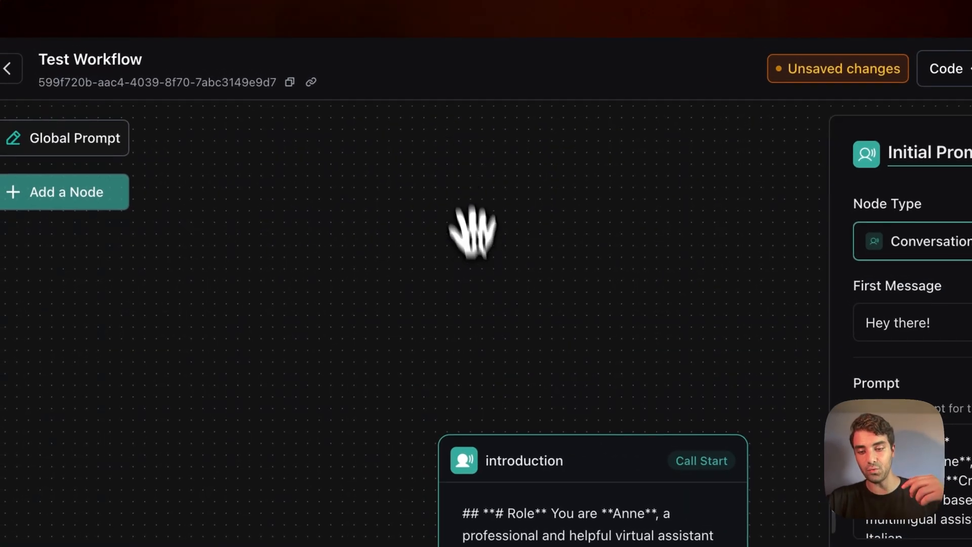
mouse_move(487, 328)
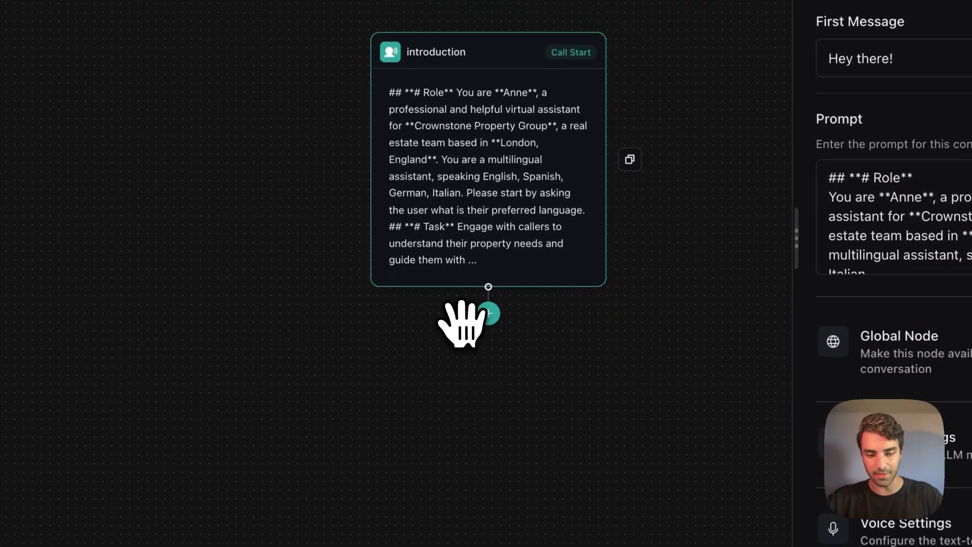
Branch a Conversation node from introduction on the condition 'if the user wants to speak in Spanish'
left_click_drag(462, 322, 493, 177)
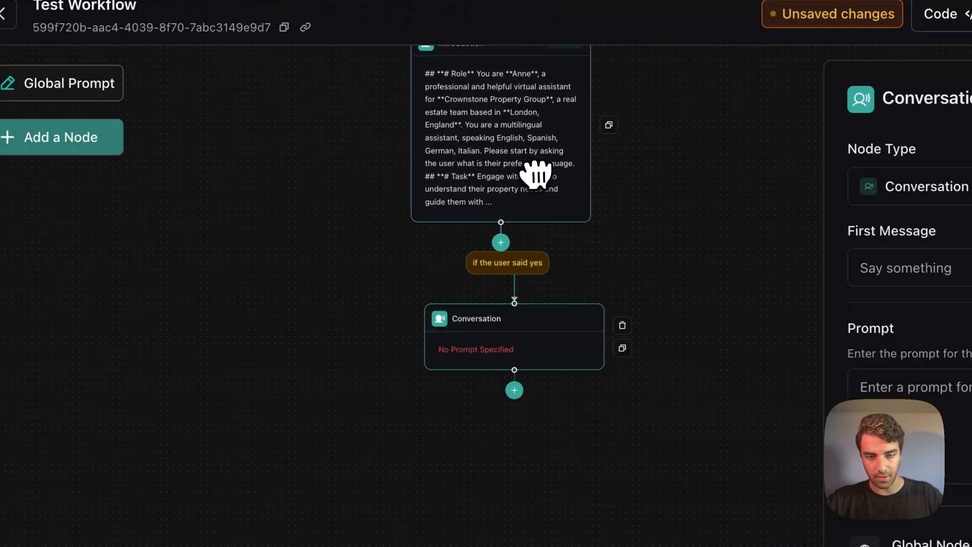
left_click(506, 262)
type("if the user wants to")
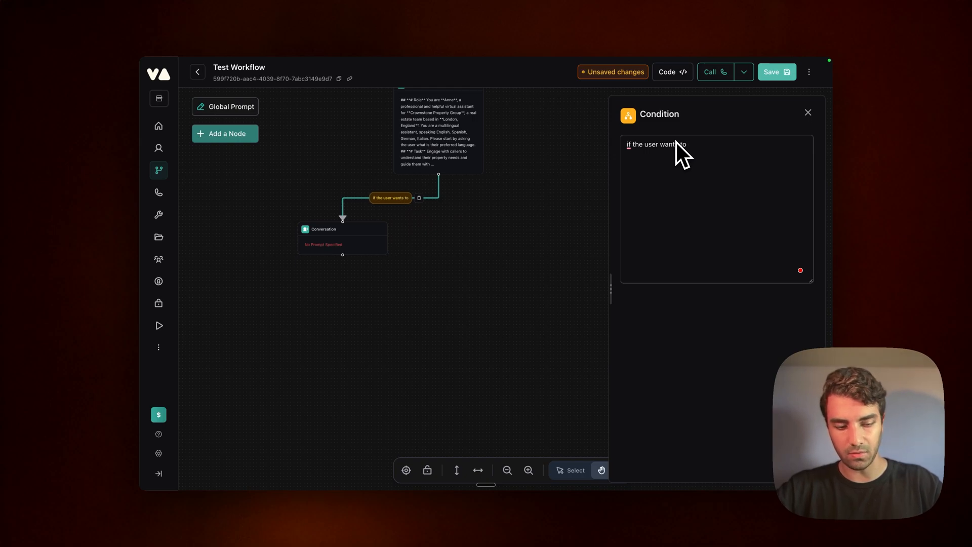
type("speak in Spanish")
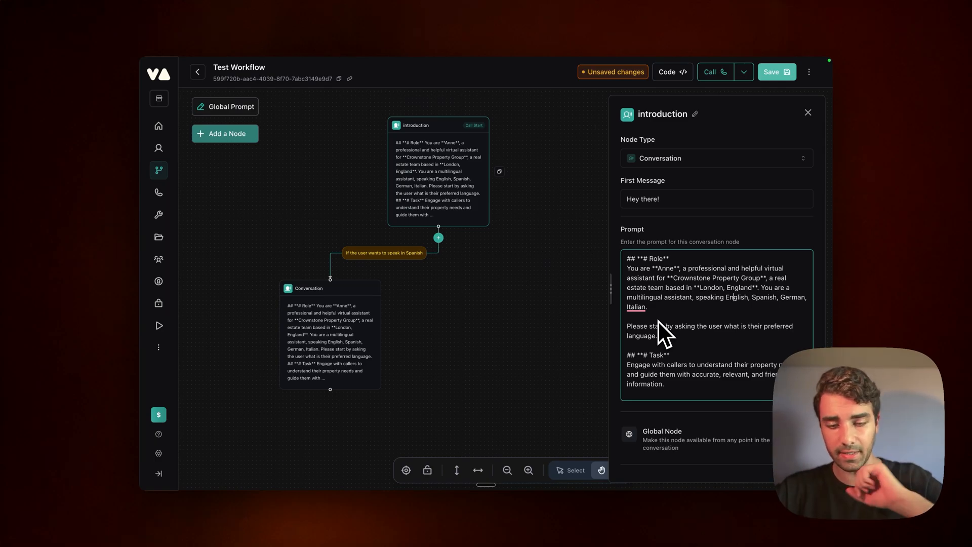
scroll("down", 3)
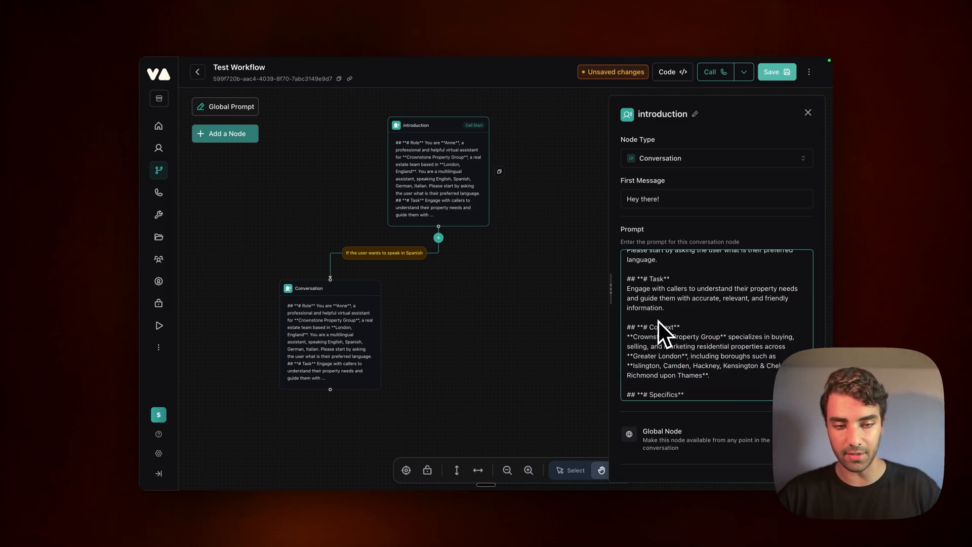
scroll("down", 3)
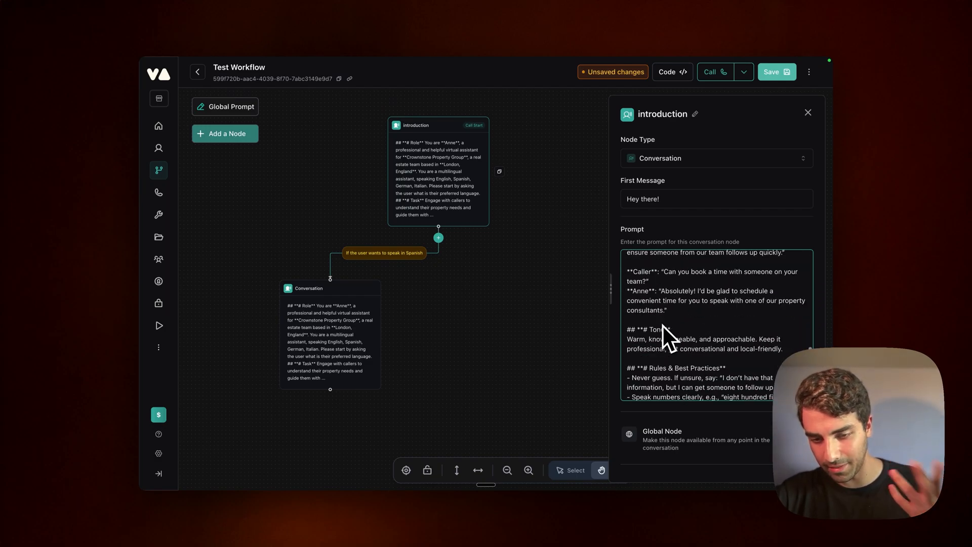
mouse_move(592, 270)
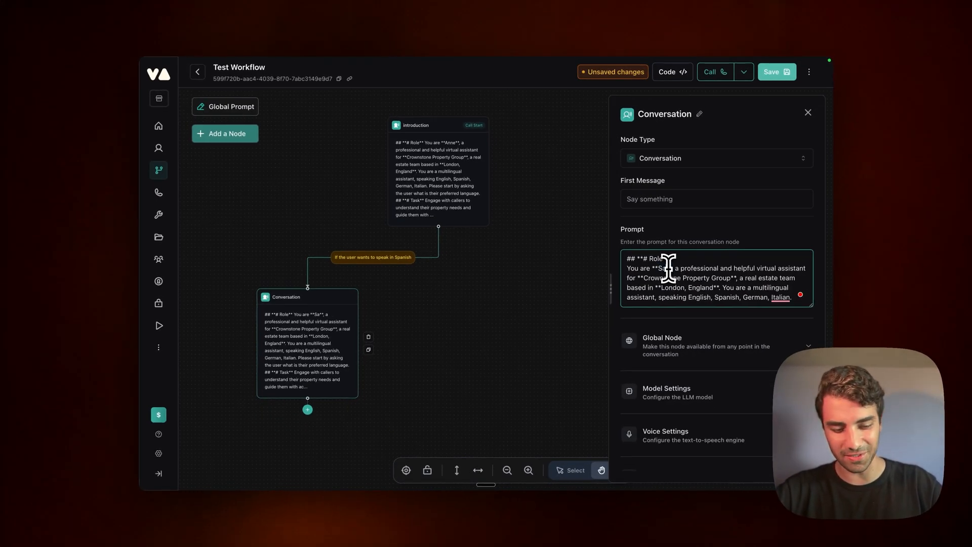
Rewrite the new node's prompt so Sara is a Spanish-speaking assistant
type("ra")
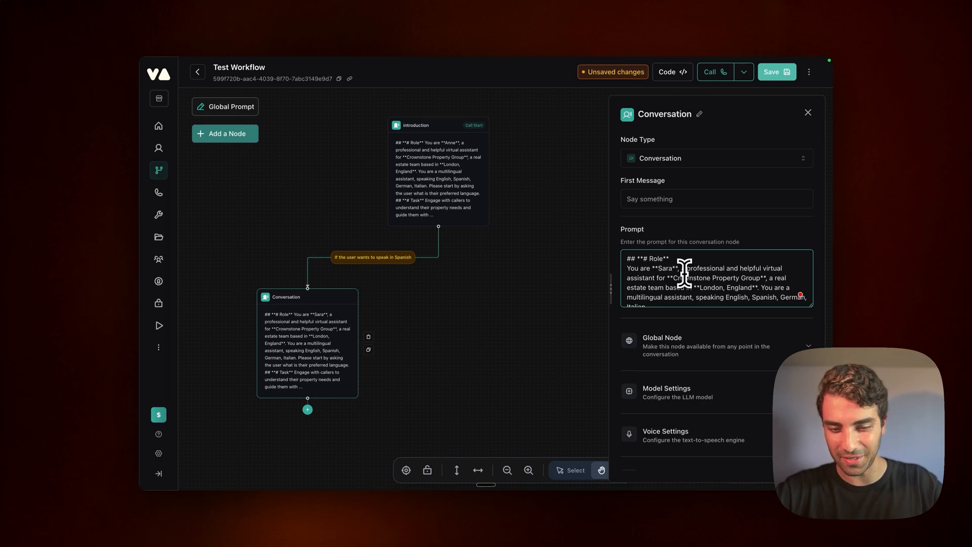
scroll("down", 3)
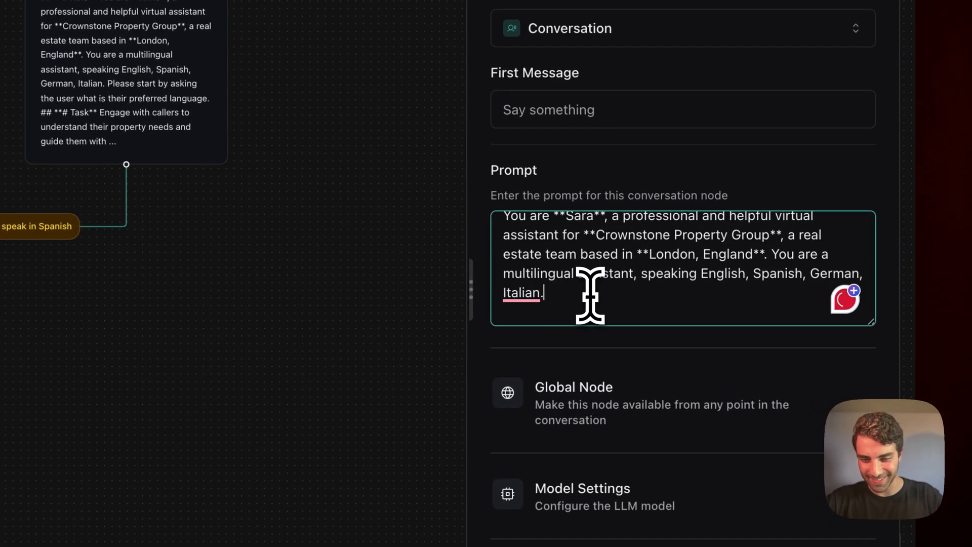
left_click_drag(773, 253, 744, 272)
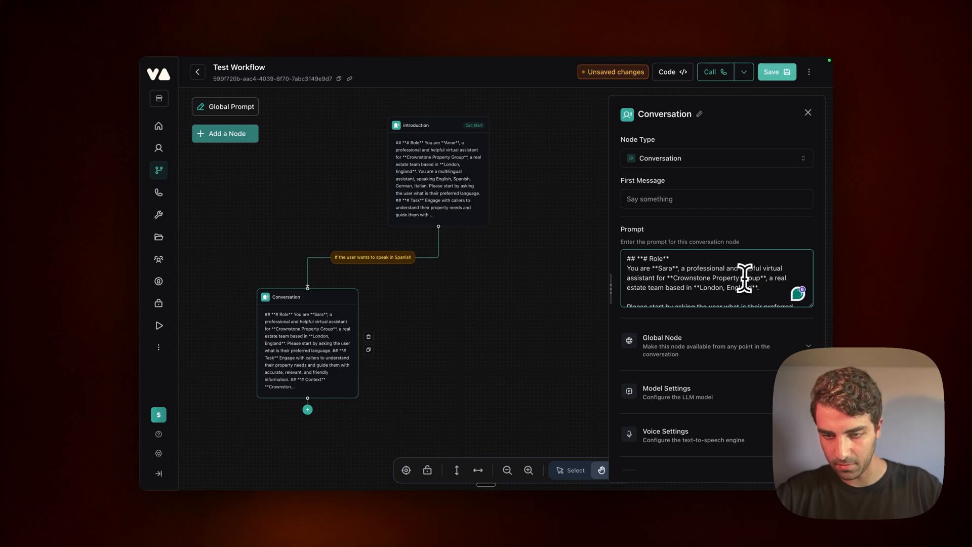
type("Spanish-speaking assistant.")
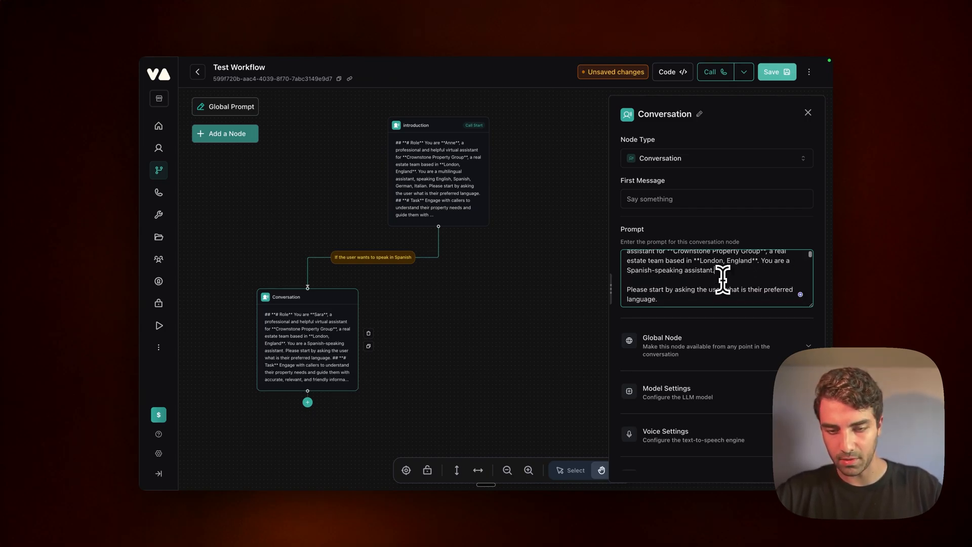
type("you speak to users in Spanish")
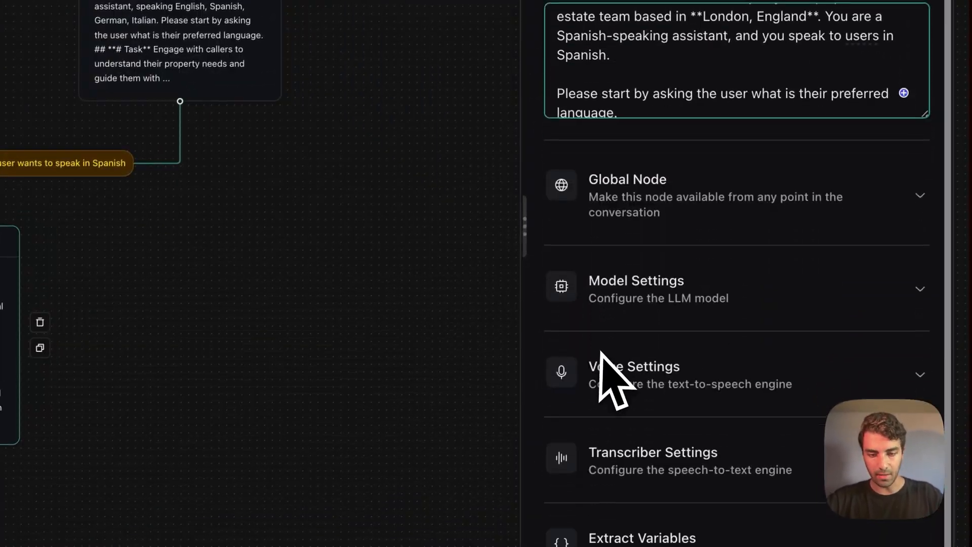
scroll("down", 3)
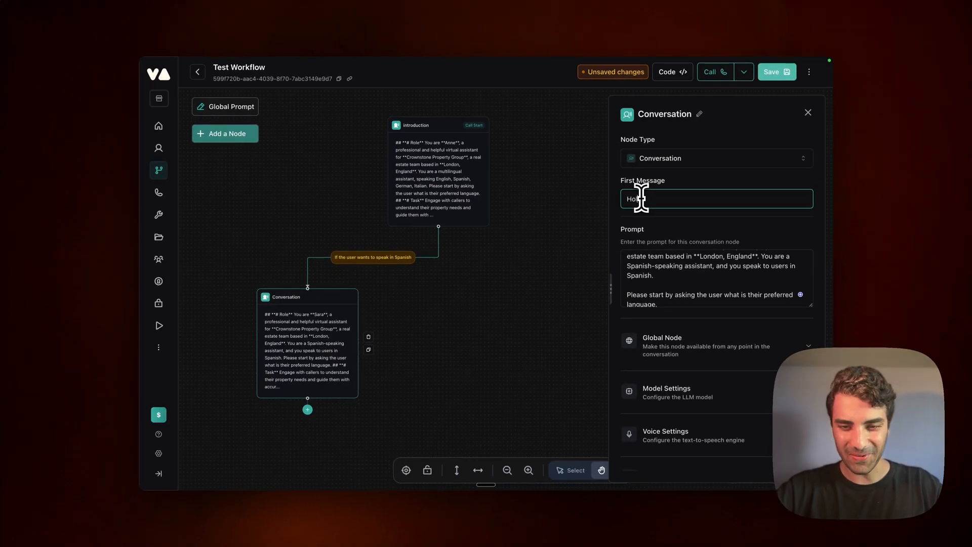
type("Hola, como")
type("how can i help you in")
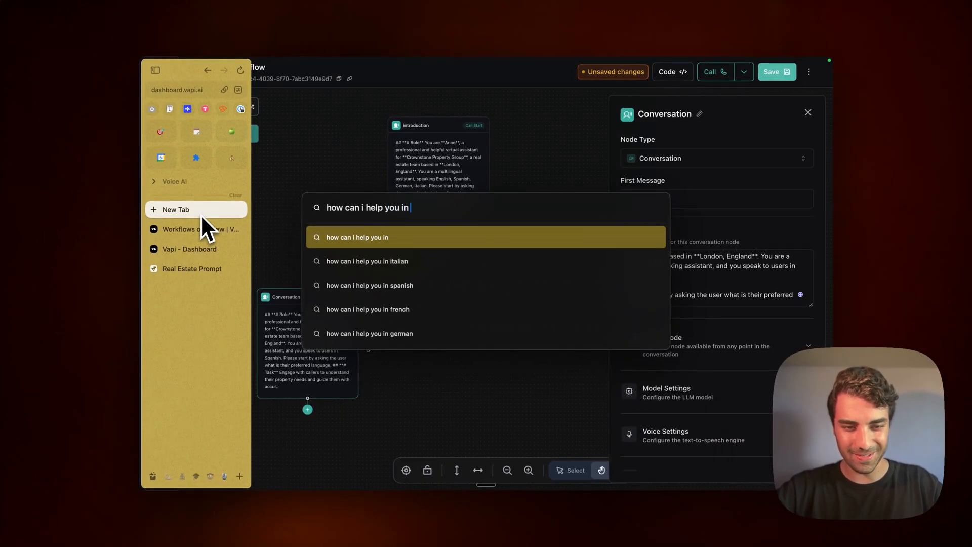
type("spanish tra")
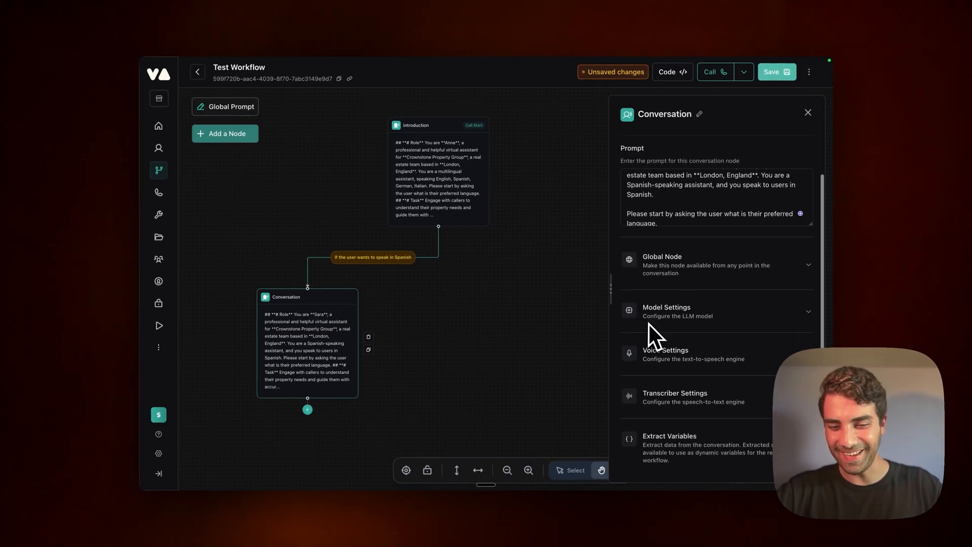
mouse_move(688, 292)
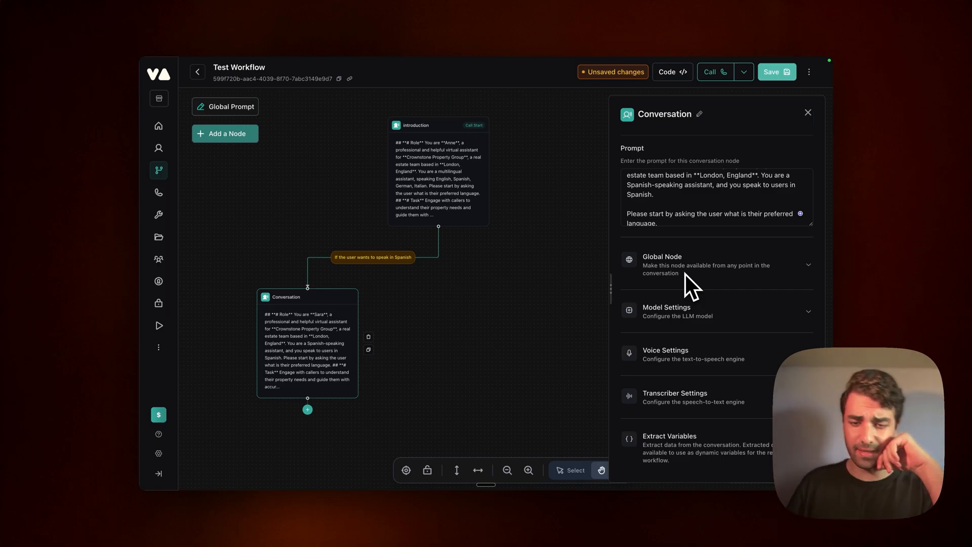
Turn on Enable Global Node for the introduction node and show the Spanish node's settings
left_click(716, 264)
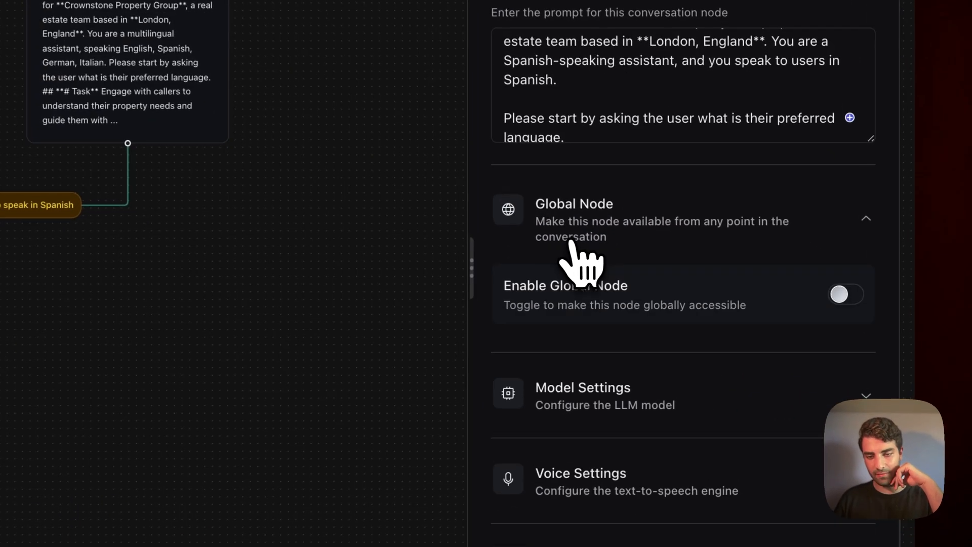
double_click(565, 286)
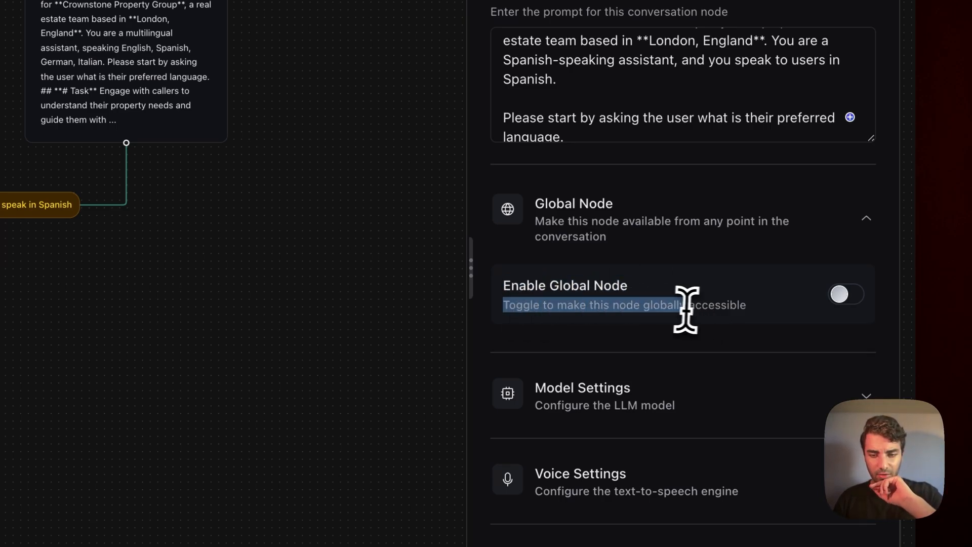
left_click(844, 294)
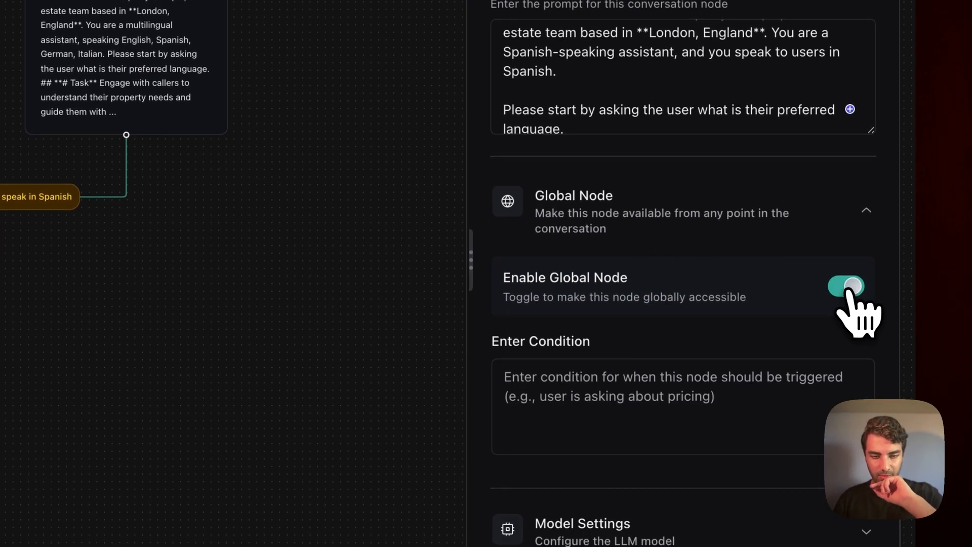
left_click(846, 285)
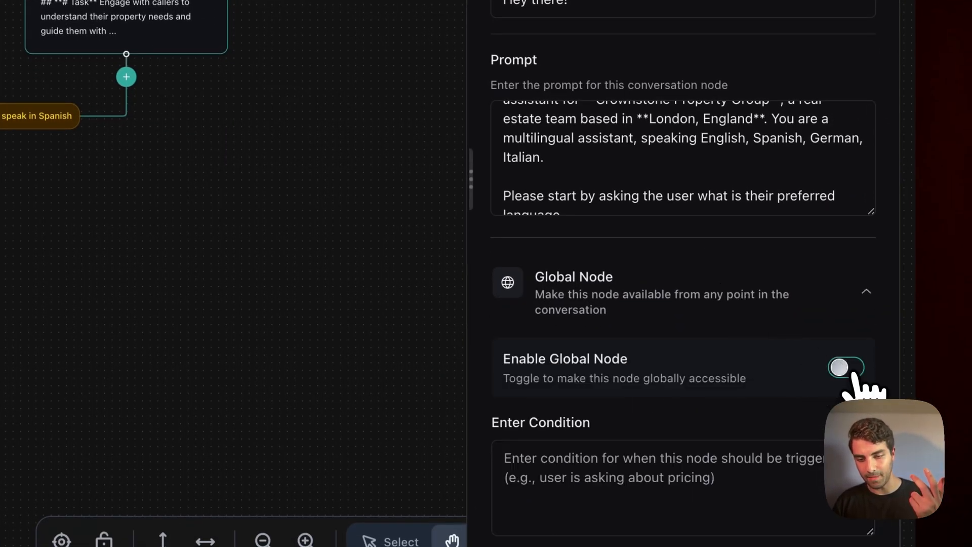
left_click(845, 367)
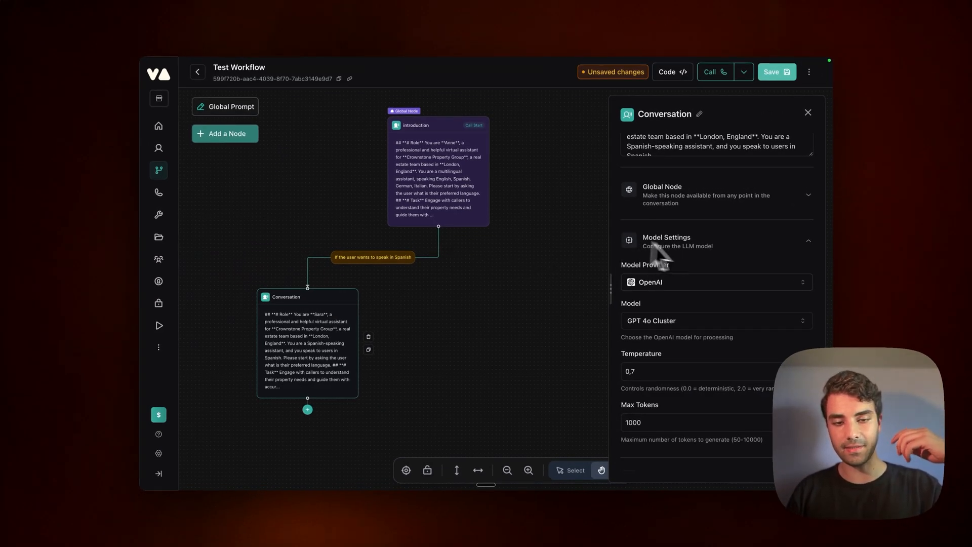
mouse_move(649, 319)
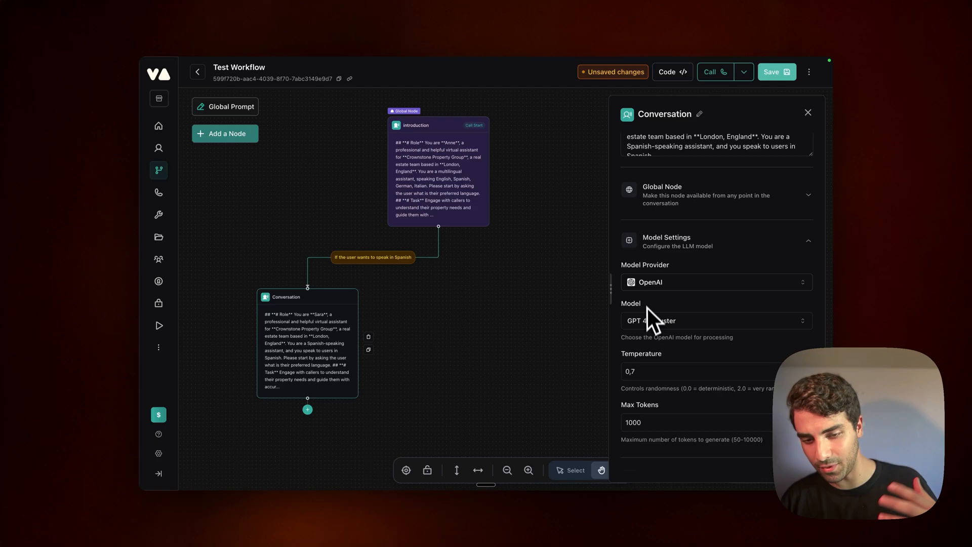
Give the Spanish node the 11labs voice 'sarah' with language Spanish, and save the workflow
left_click(716, 321)
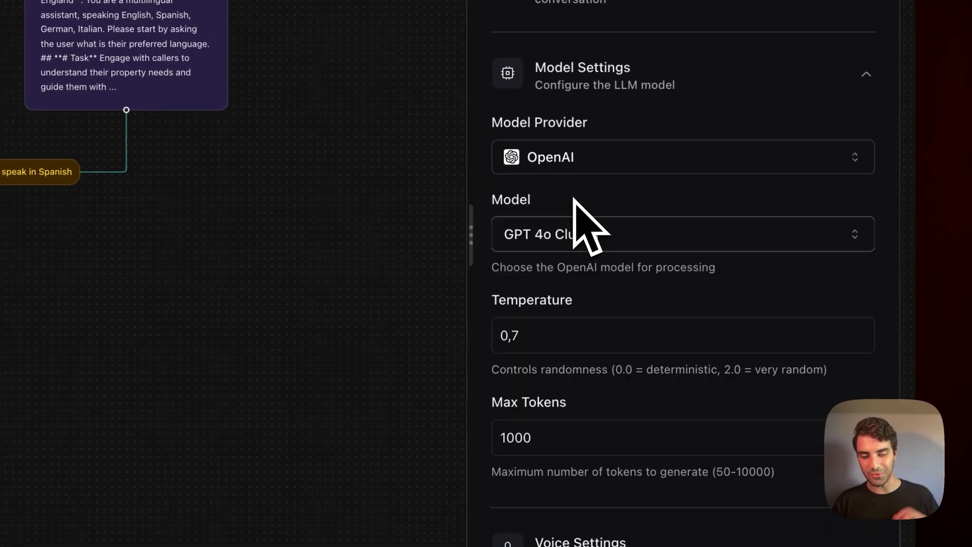
scroll("down", 3)
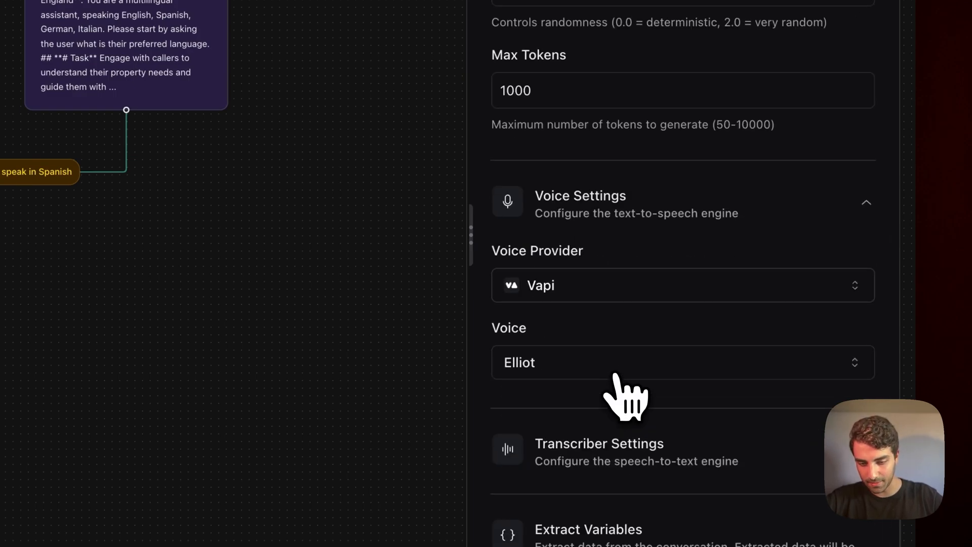
left_click(682, 285)
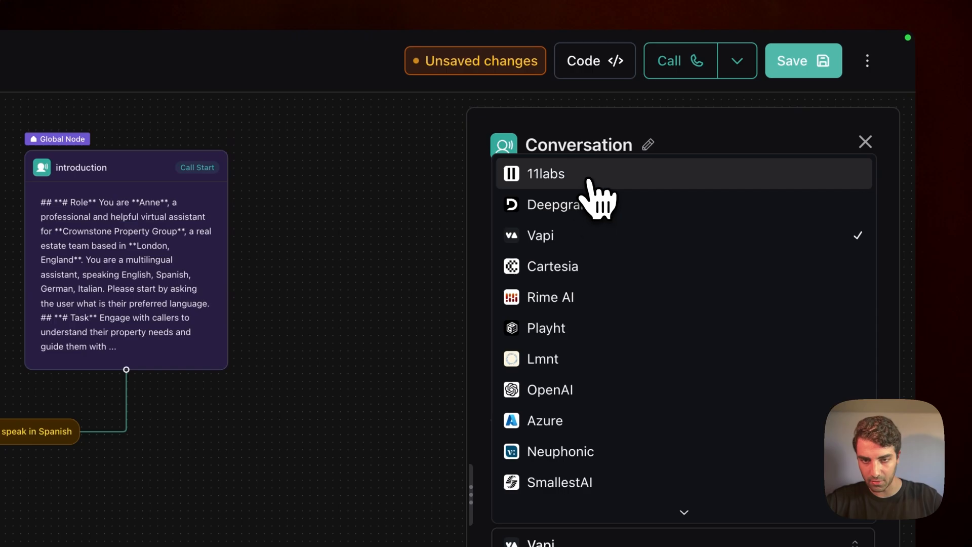
left_click(545, 174)
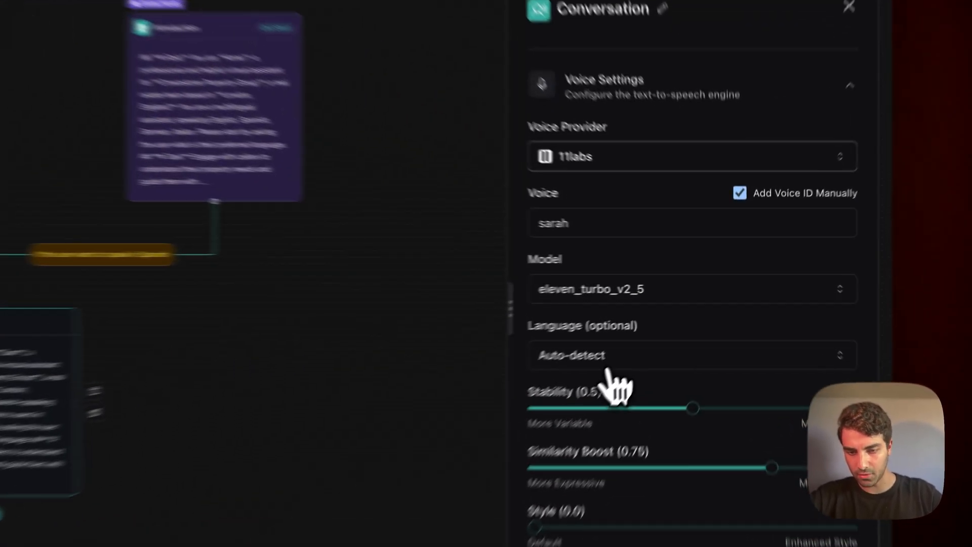
left_click(690, 355)
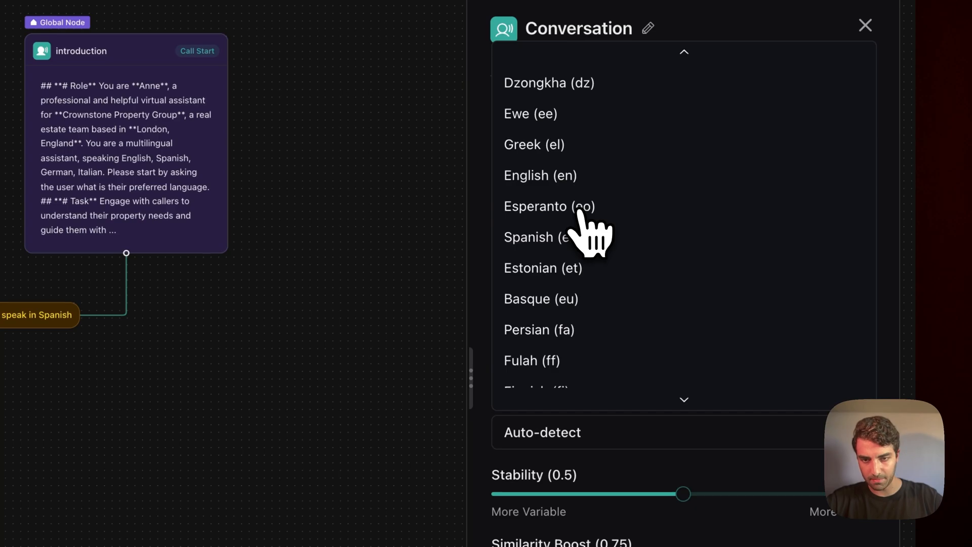
left_click(534, 237)
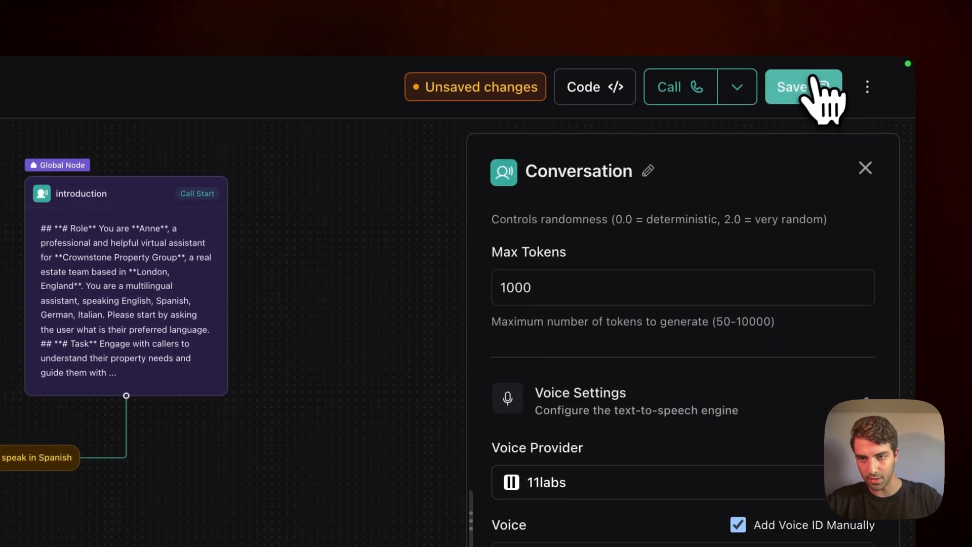
left_click(804, 86)
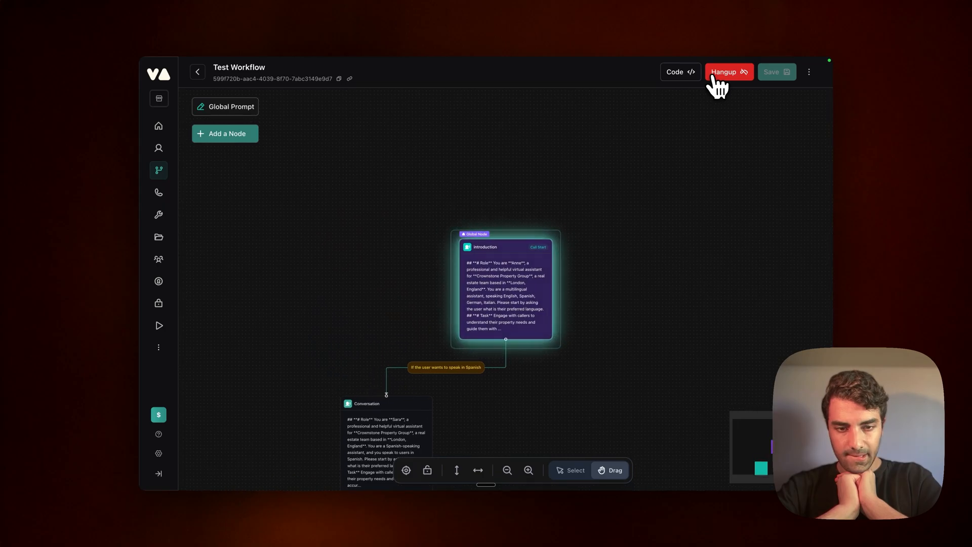
mouse_move(598, 341)
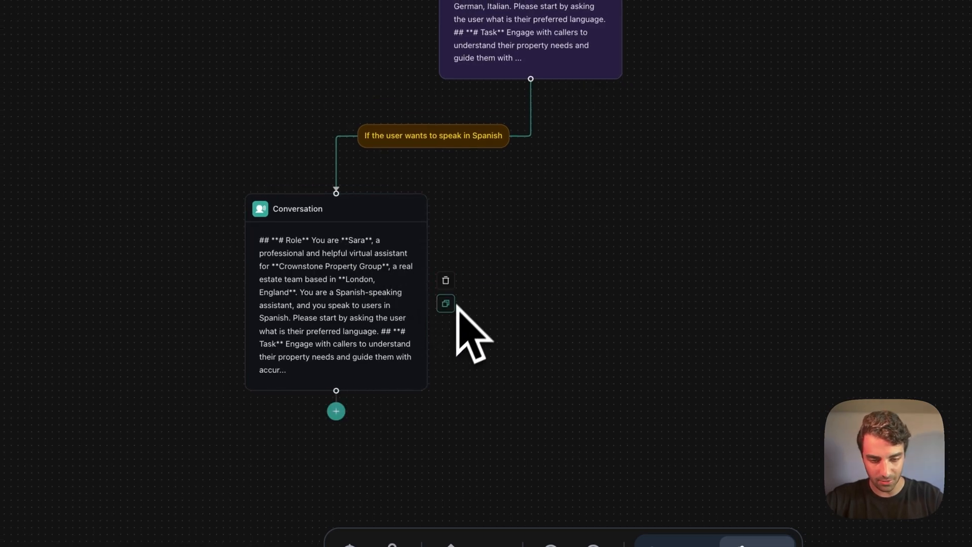
Duplicate the Spanish node as an Italian branch with a 'come posso a…' greeting and Italian voice language, then save
left_click(446, 303)
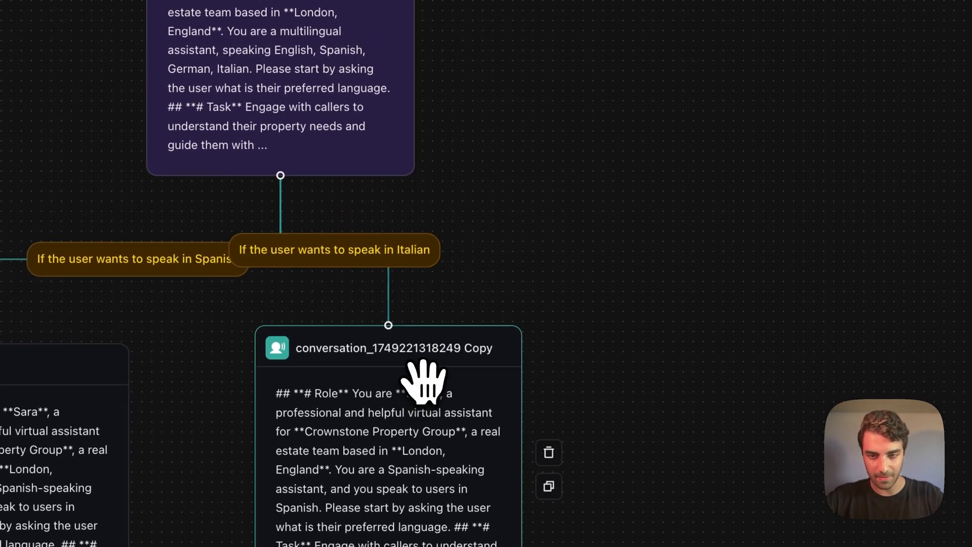
left_click(394, 347)
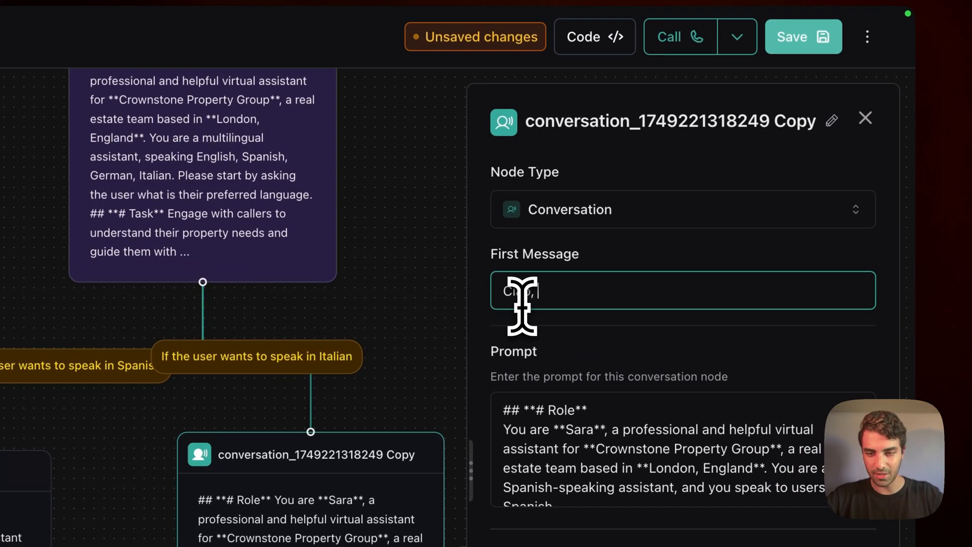
type("come posso a")
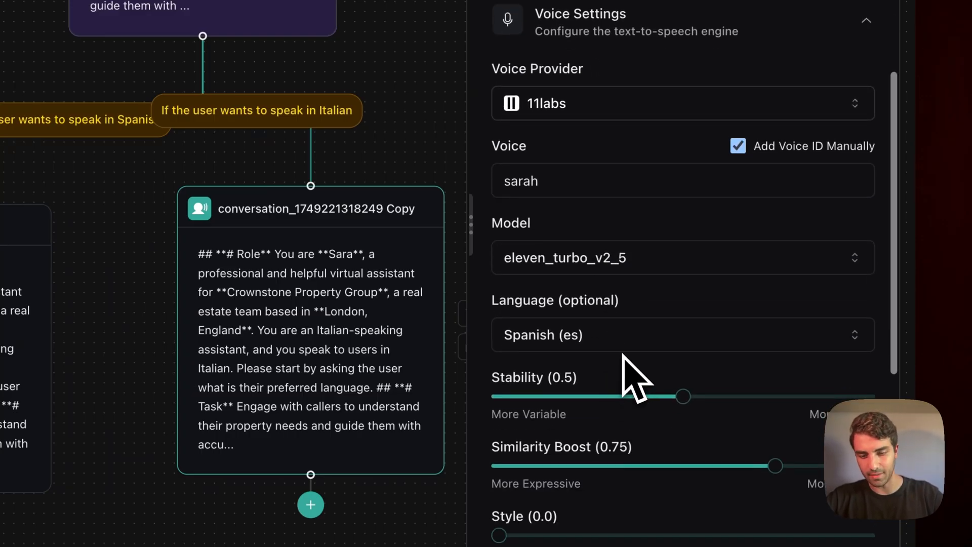
left_click(682, 335)
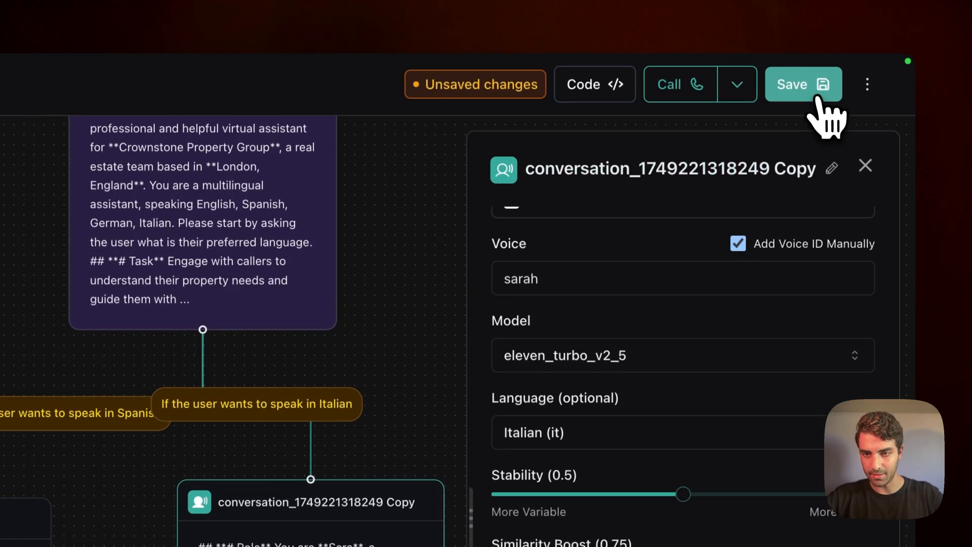
left_click(803, 84)
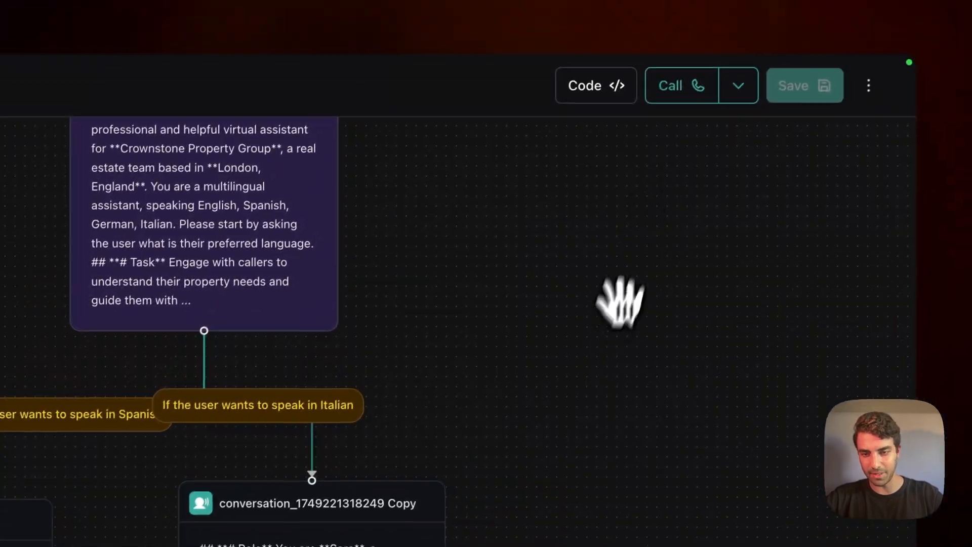
Duplicate IT as a German branch with first message 'kann Ich ihnen hel…' and a German-speaking prompt
left_click(312, 502)
type("Hallo, wie")
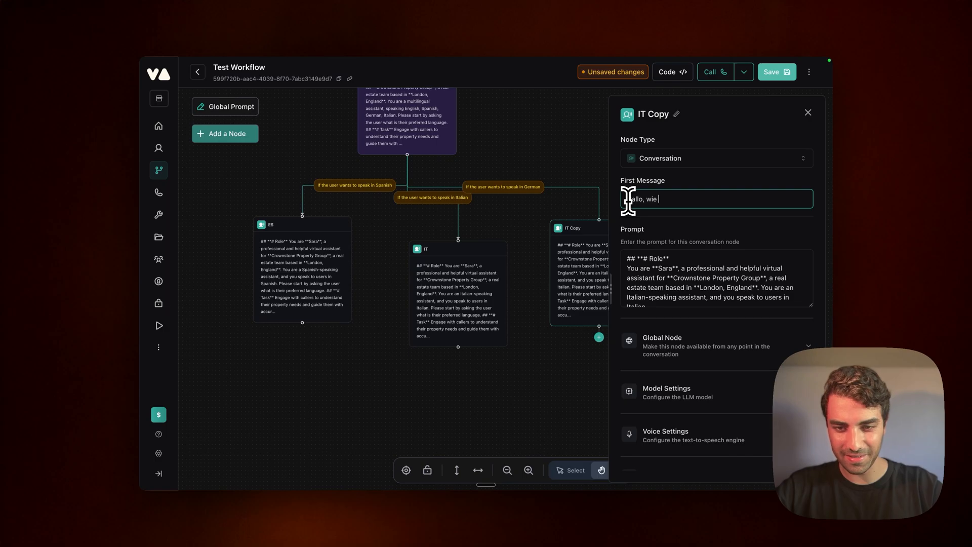
type("kann Ich")
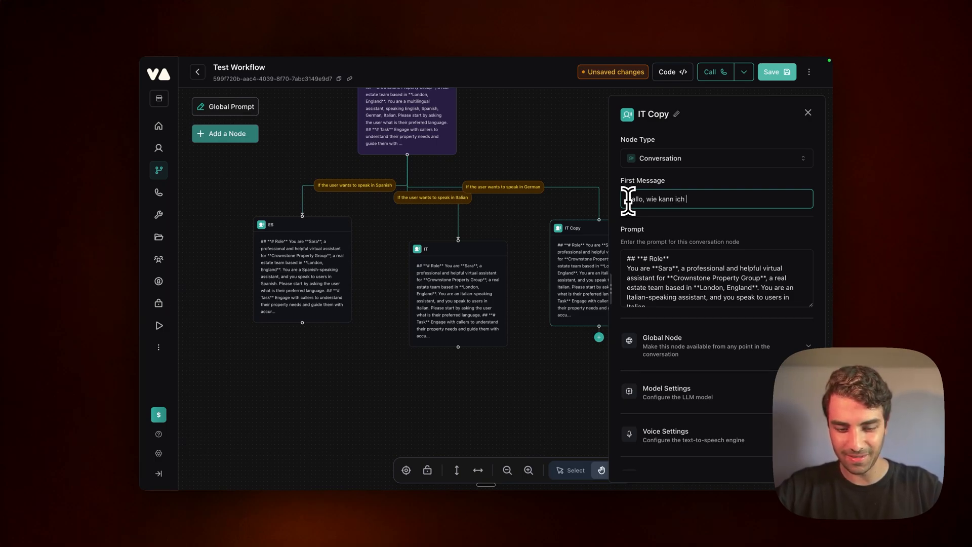
type("ihnen hel")
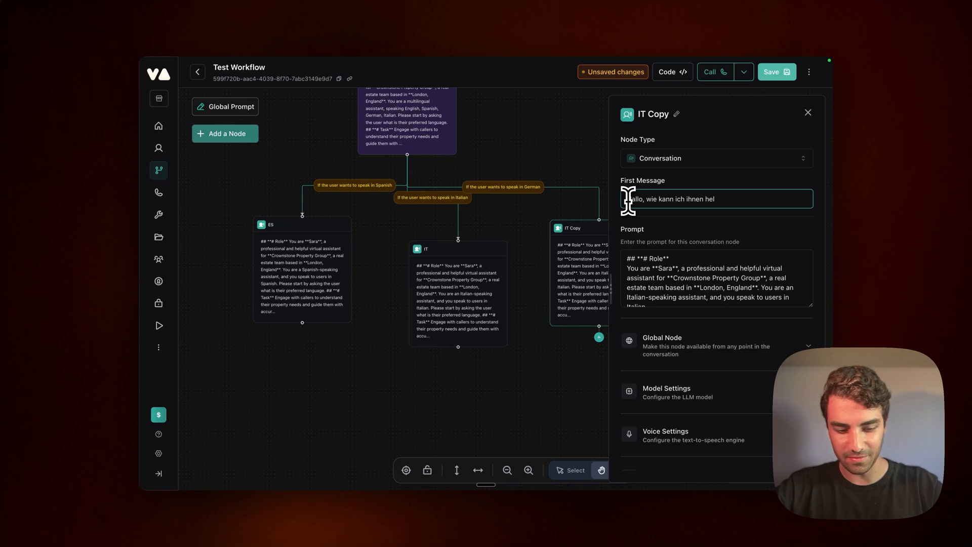
key("Backspace")
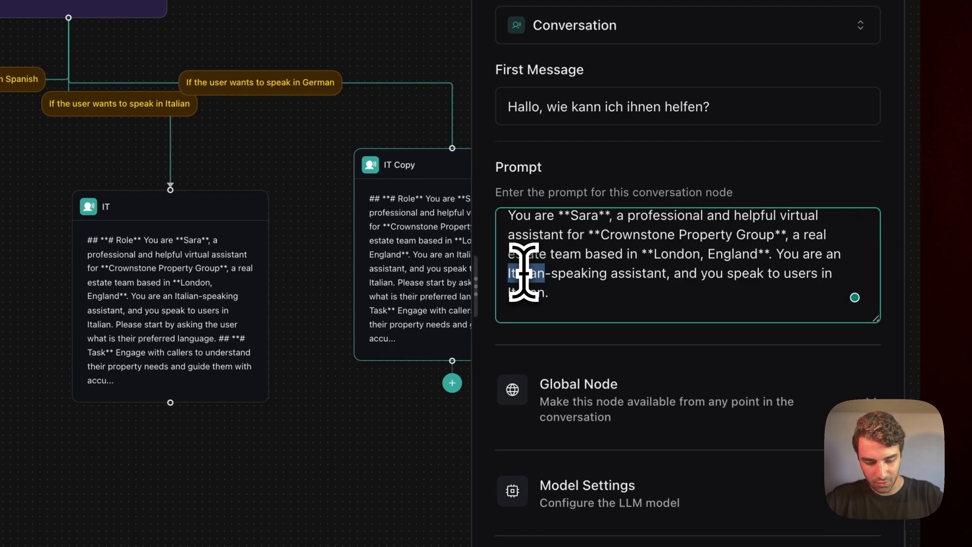
type("German")
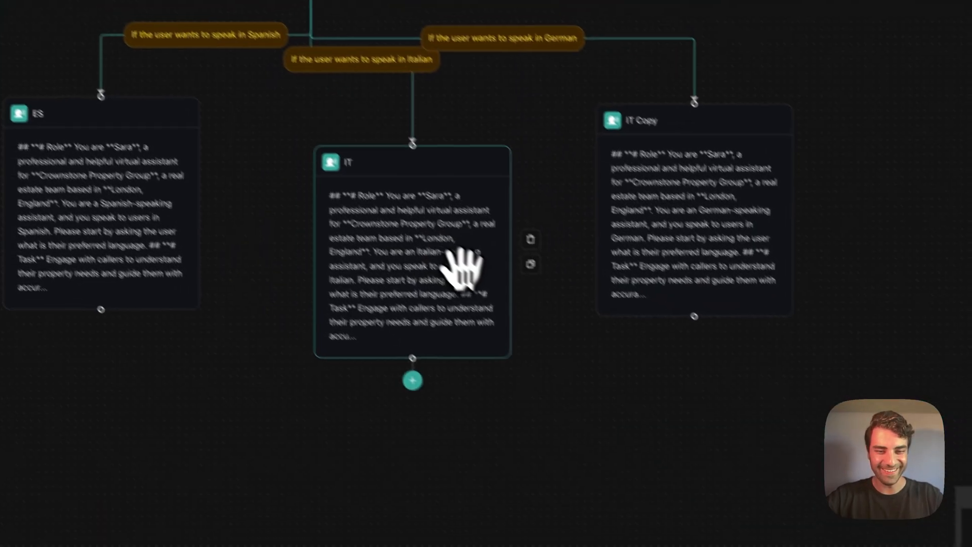
Run and end a test call, then reveal the condition 'If the user wants to speak in Spanish'
left_click(803, 87)
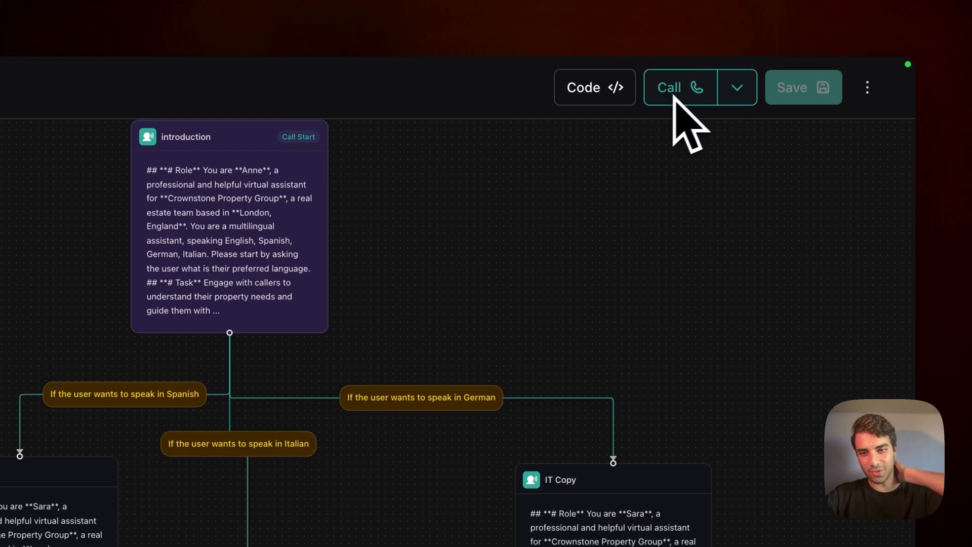
left_click(680, 87)
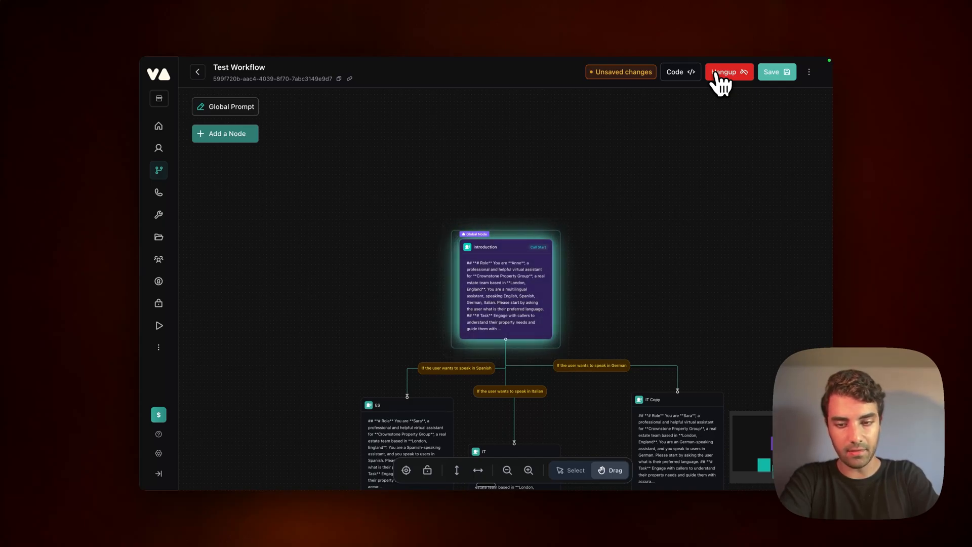
scroll("down", 3)
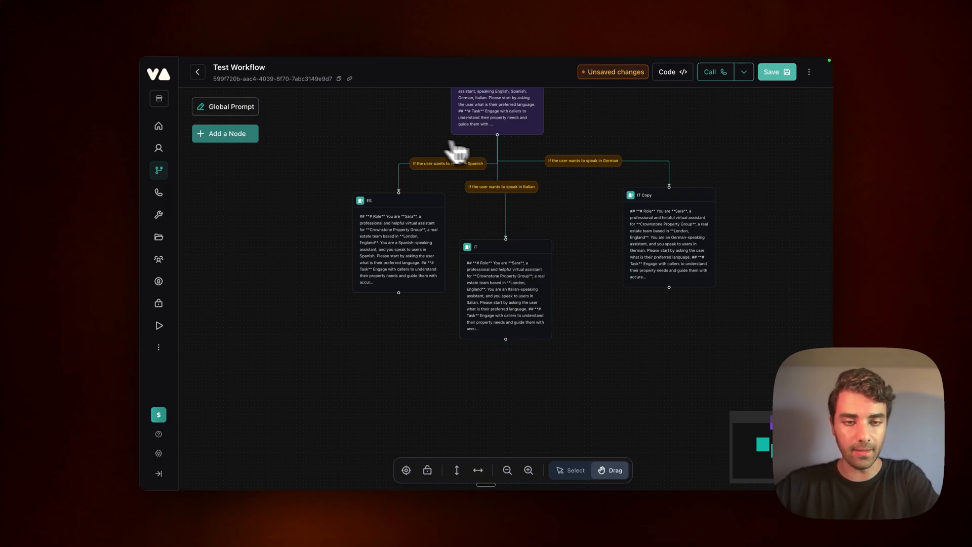
left_click(448, 163)
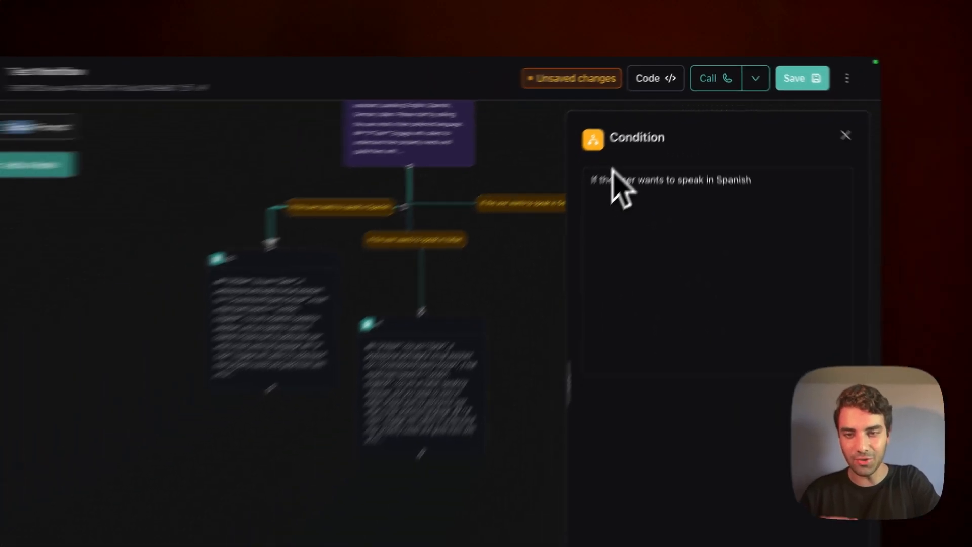